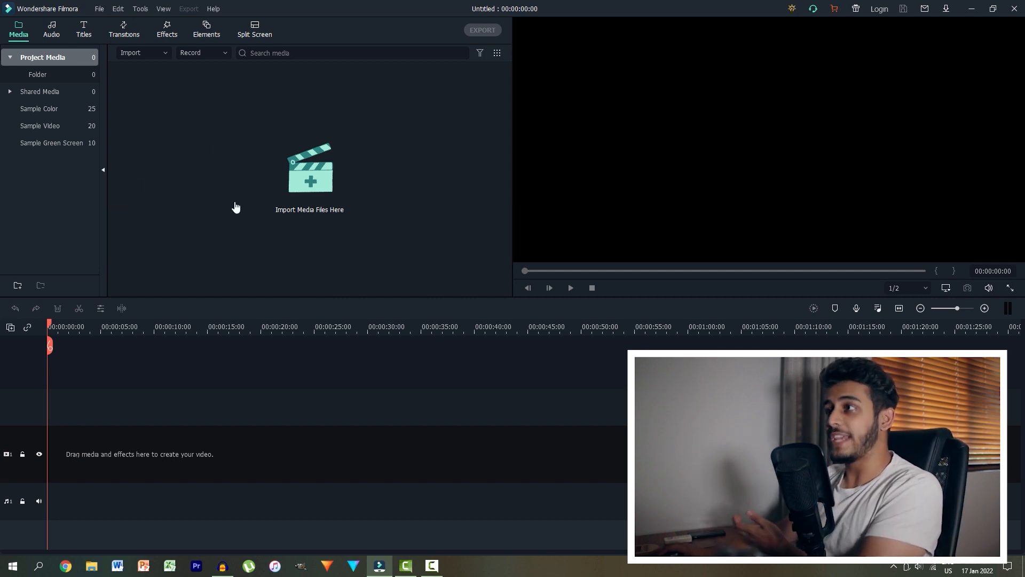
pyautogui.moveTo(303, 210)
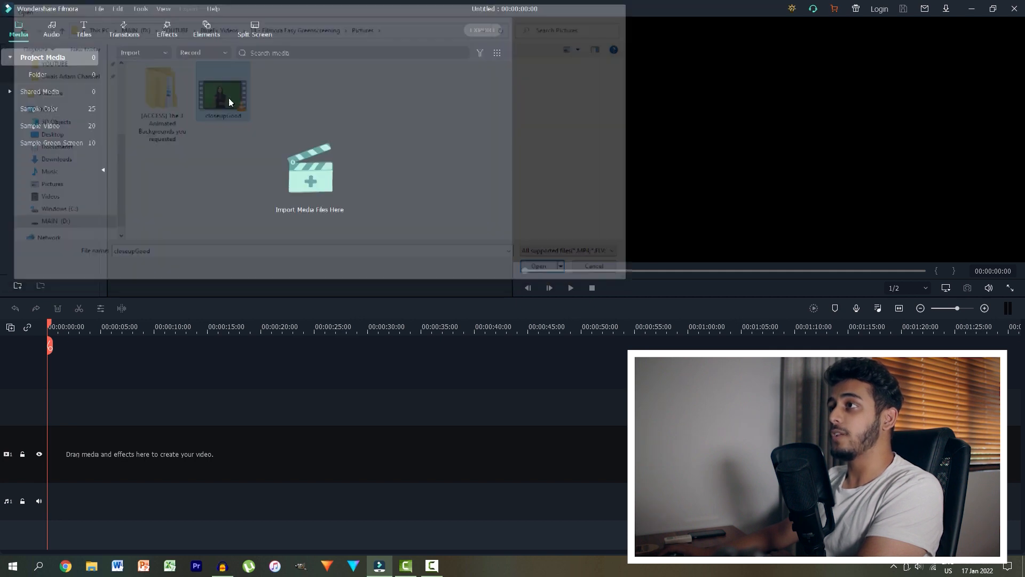
# - Import the closeupGood green-screen presenter clip into the media library
pyautogui.click(539, 266)
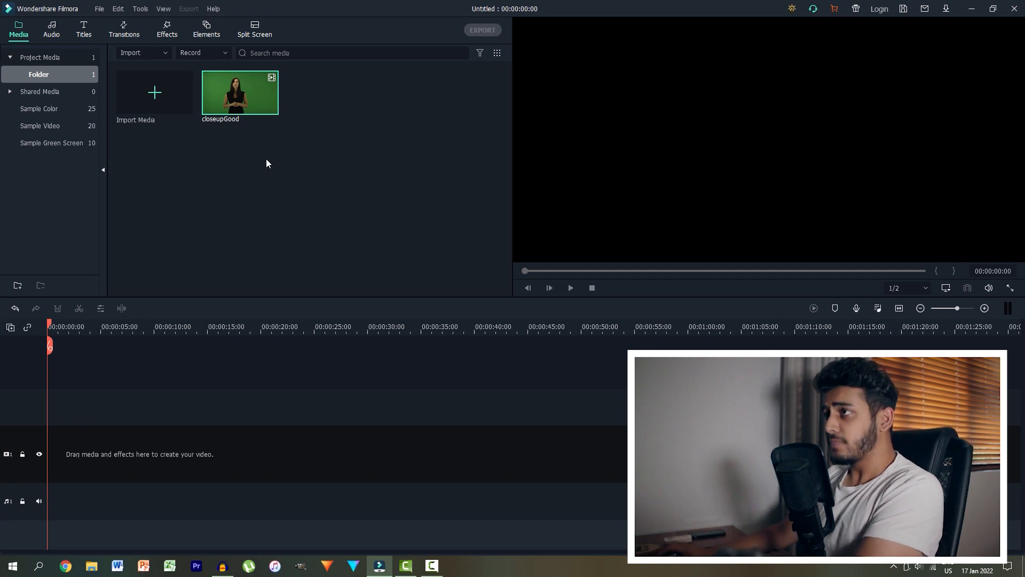
# - Import Background 2 from the animated backgrounds > bfx 3 News Backgrounds folder
pyautogui.click(154, 92)
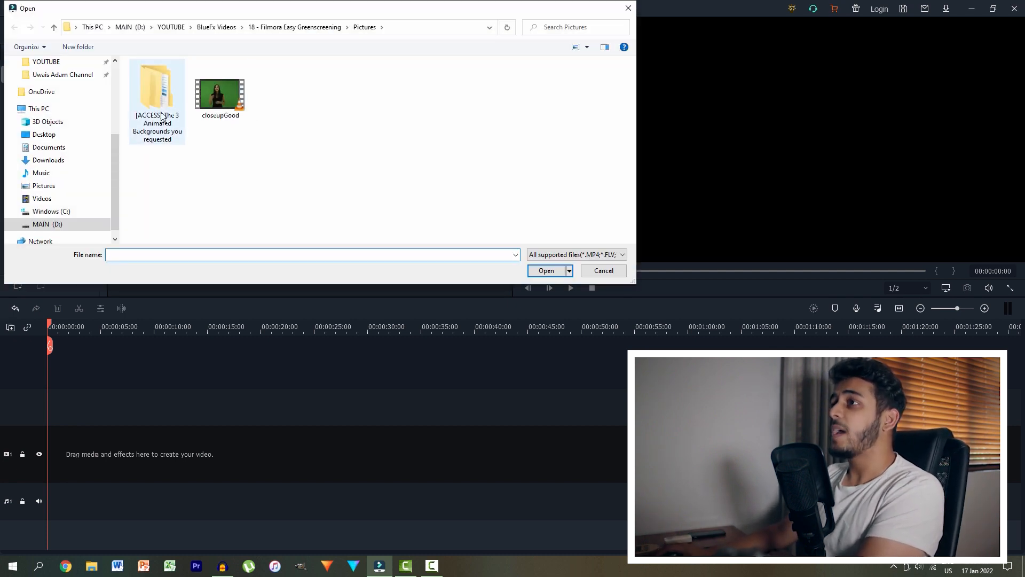
pyautogui.doubleClick(157, 92)
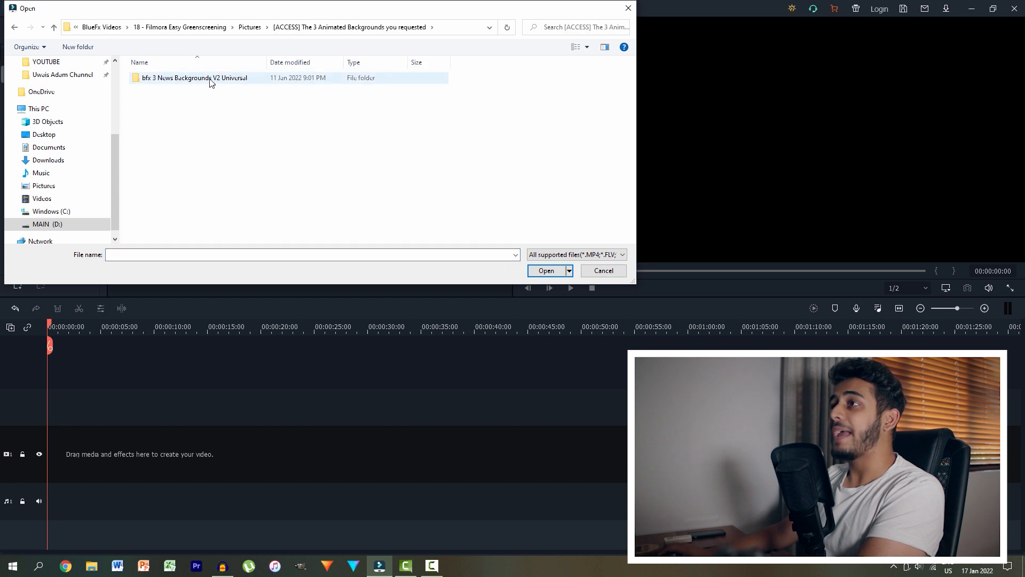
pyautogui.moveTo(193, 78)
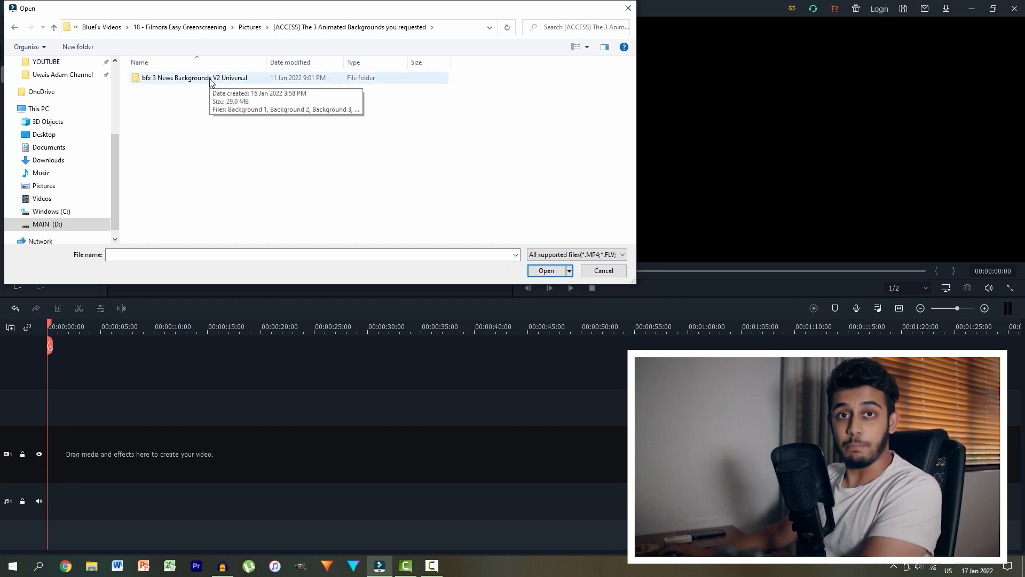
pyautogui.doubleClick(193, 78)
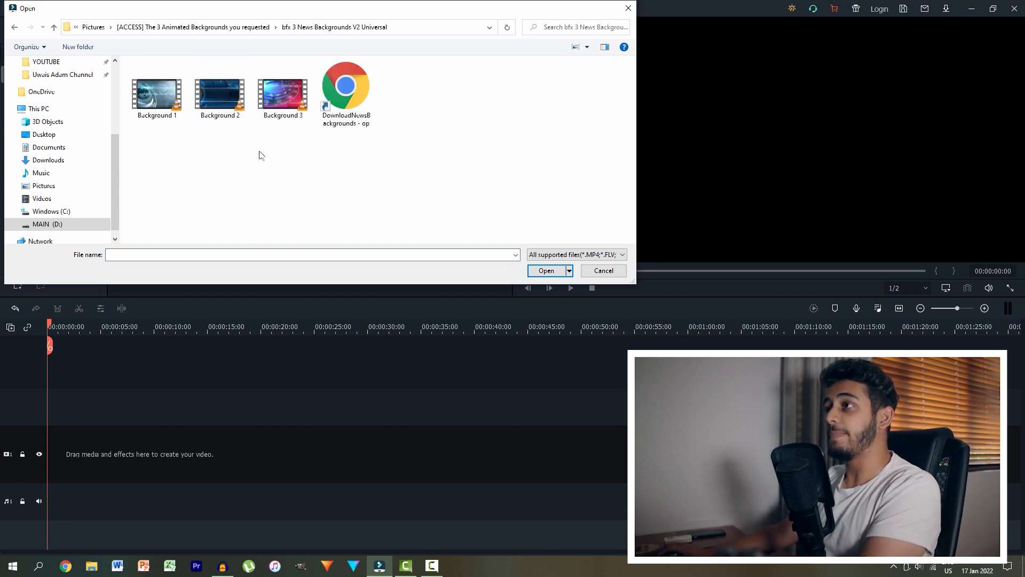
pyautogui.click(220, 95)
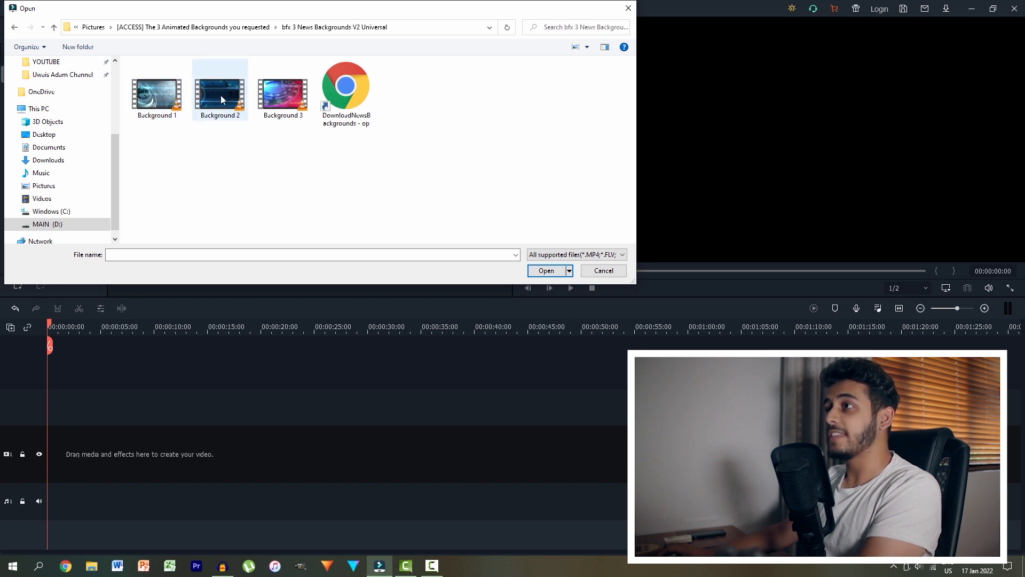
pyautogui.click(219, 92)
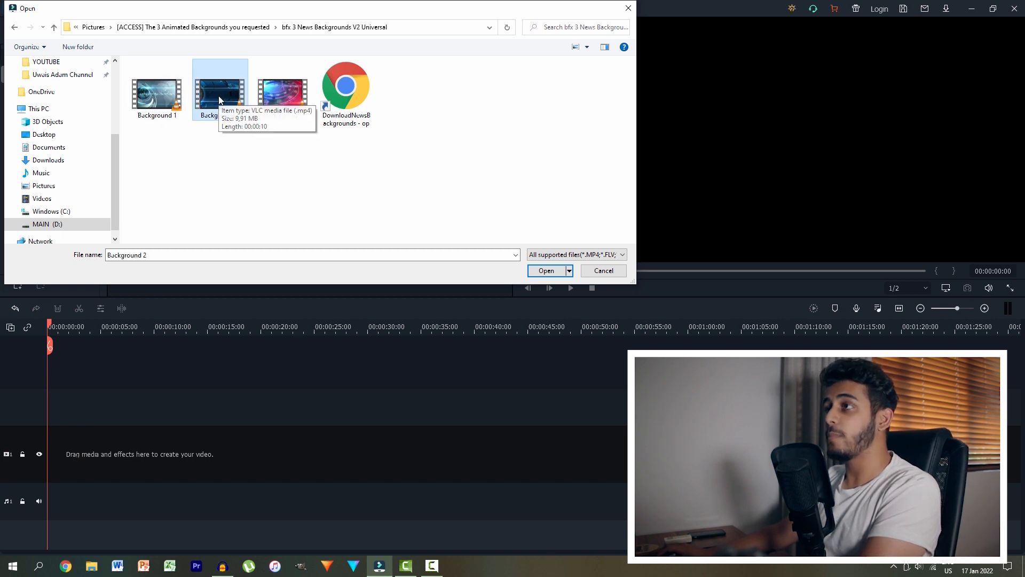
pyautogui.click(545, 270)
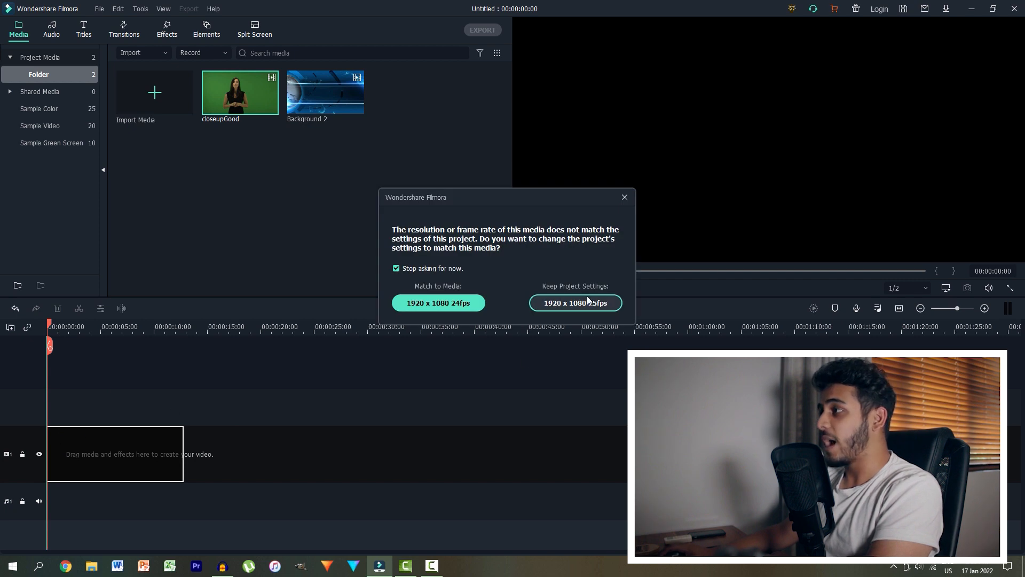
# - Keep the existing project settings and enable green-screen keying on the closeupGood timeline clip
pyautogui.click(574, 303)
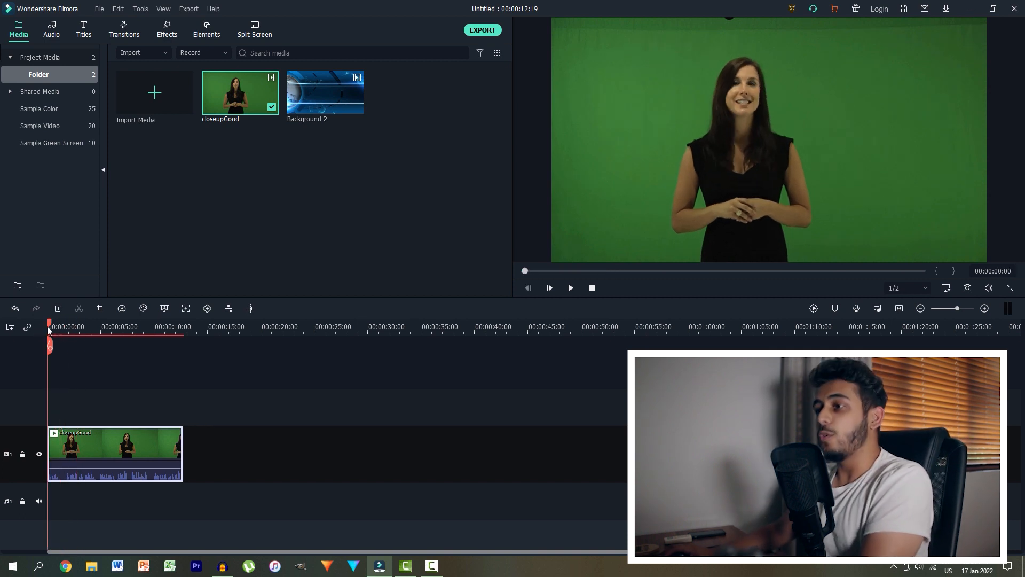
pyautogui.rightClick(114, 453)
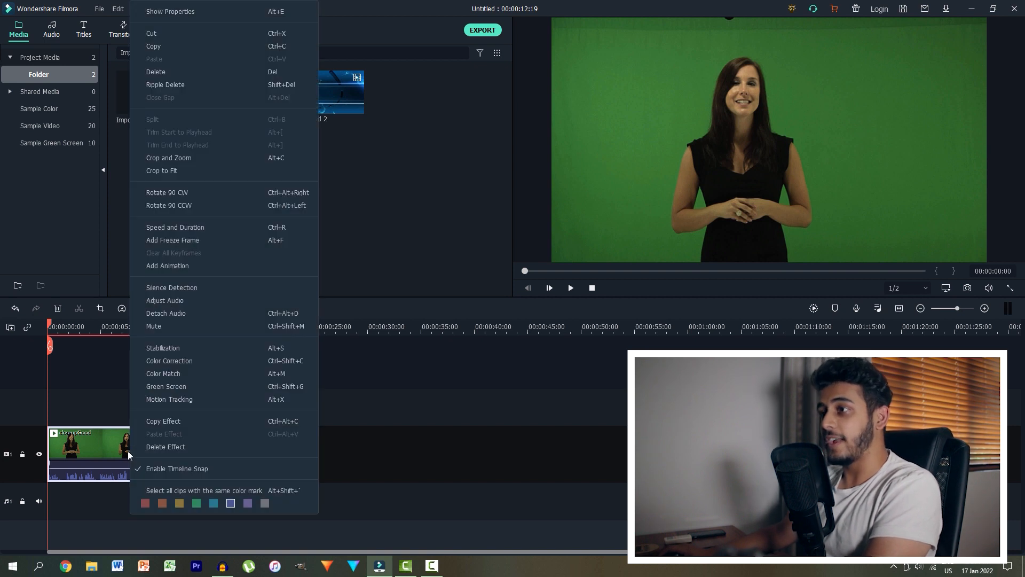
pyautogui.moveTo(167, 314)
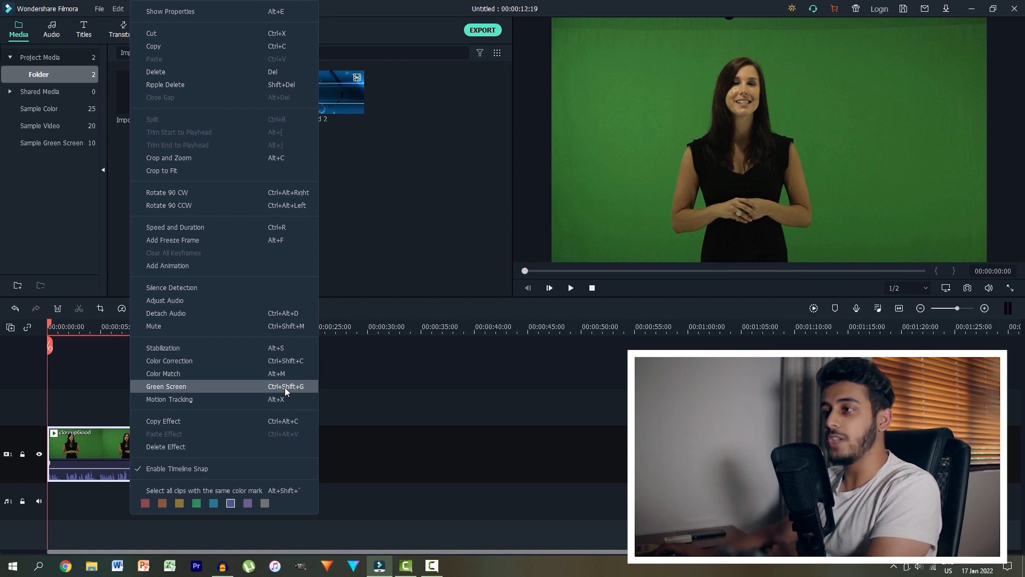
pyautogui.click(166, 386)
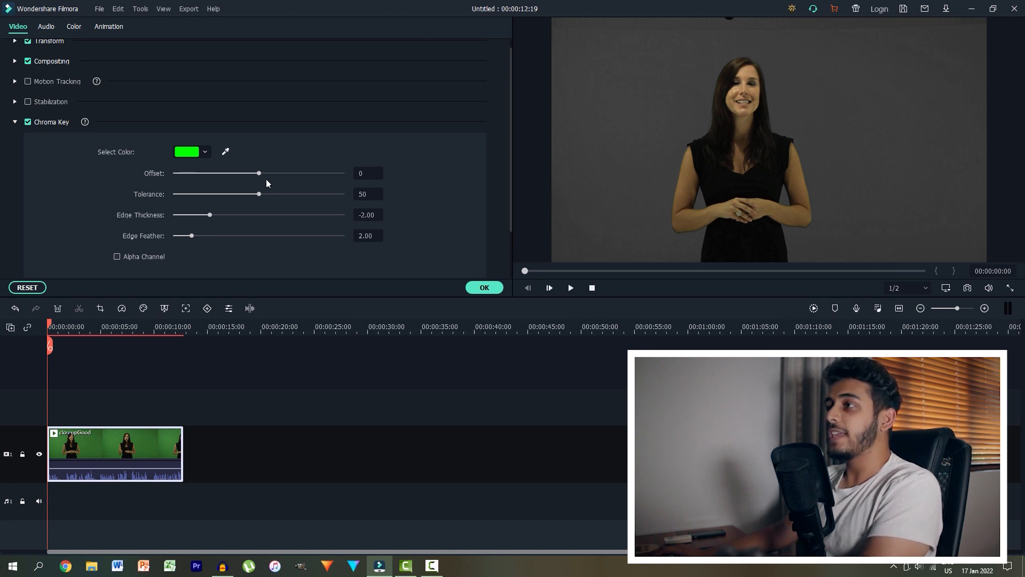
# - Tune the chroma key to offset 26, tolerance 36, edge thickness -0.85, feather 3.25
pyautogui.moveTo(257, 173); pyautogui.dragTo(256, 172)
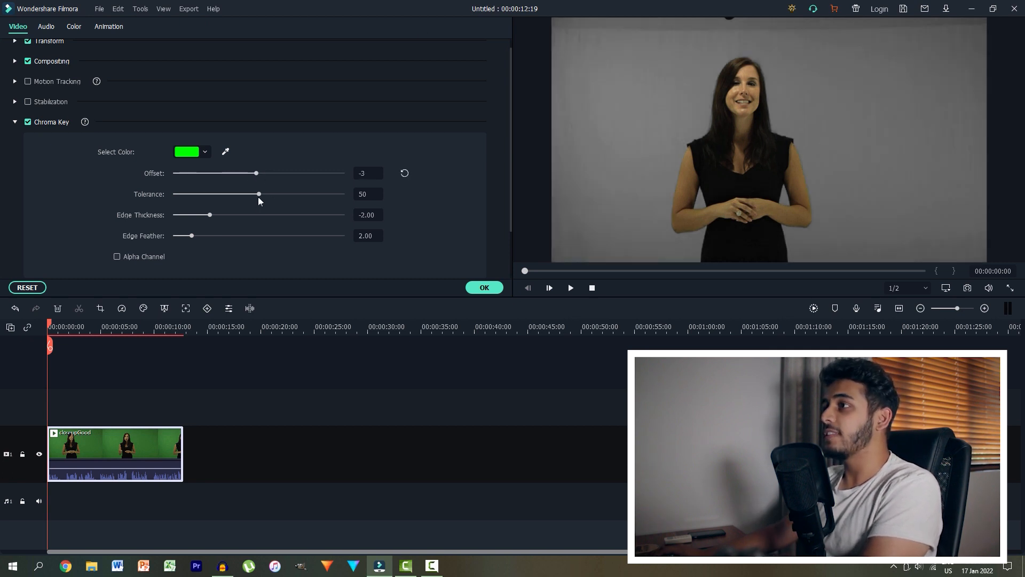
pyautogui.moveTo(210, 215); pyautogui.dragTo(215, 214)
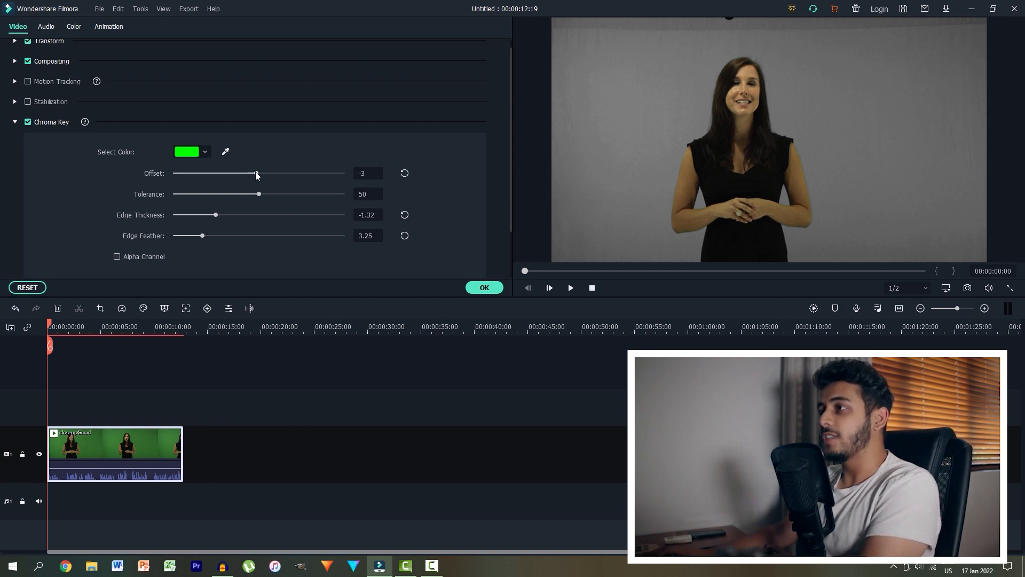
pyautogui.moveTo(256, 173); pyautogui.dragTo(282, 173)
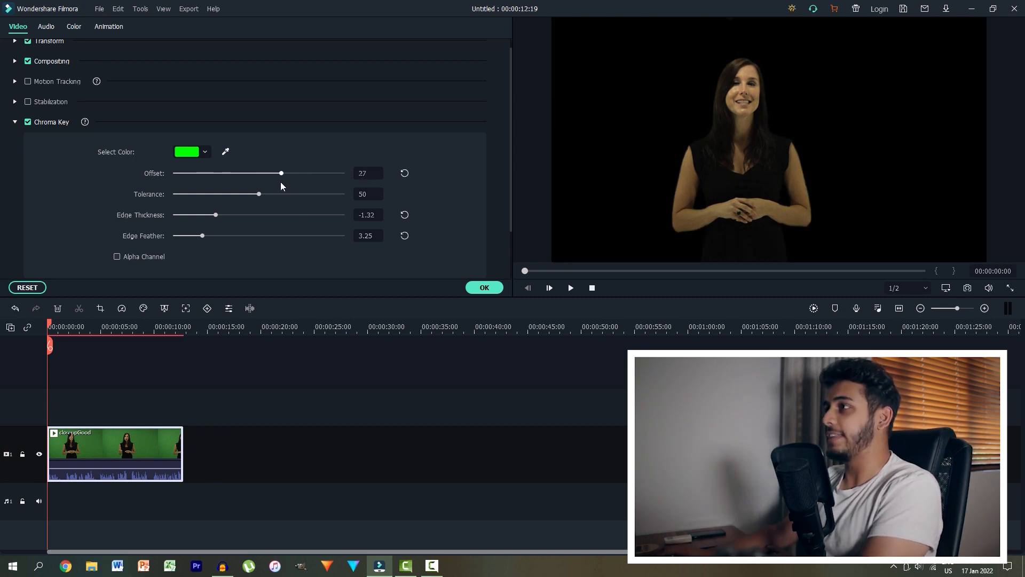
pyautogui.moveTo(258, 194); pyautogui.dragTo(222, 194)
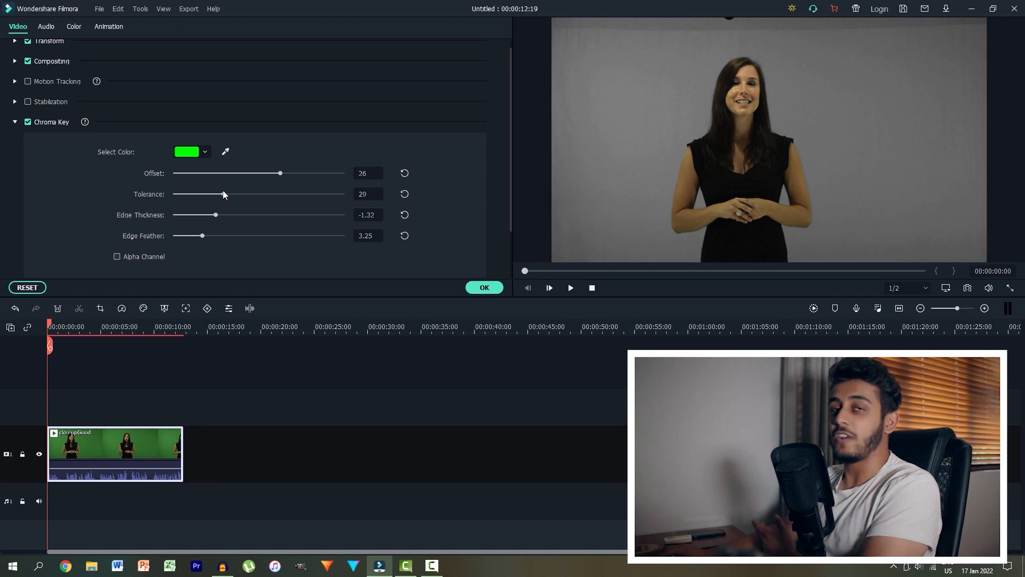
pyautogui.moveTo(224, 194); pyautogui.dragTo(220, 194)
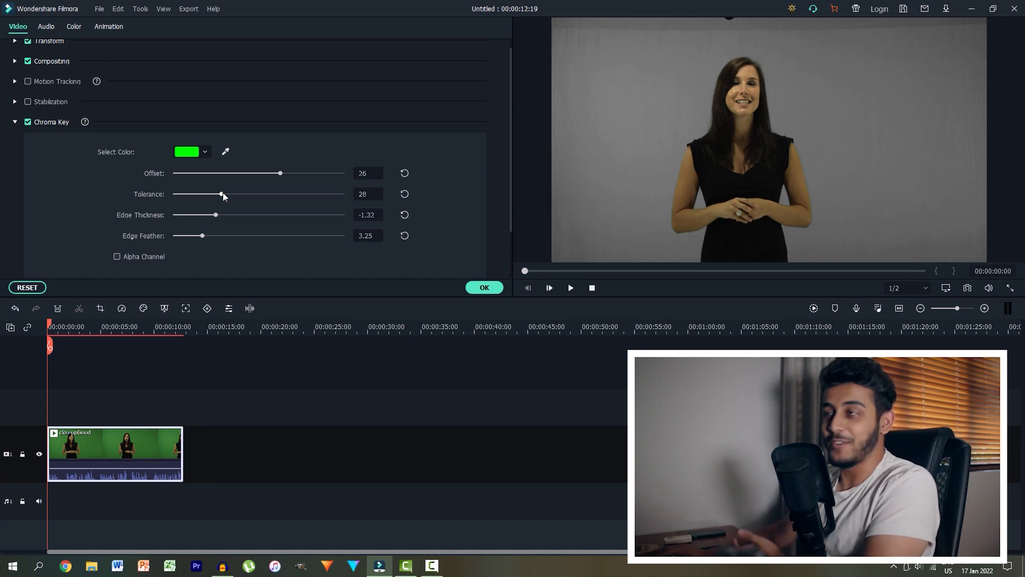
pyautogui.moveTo(222, 194); pyautogui.dragTo(232, 194)
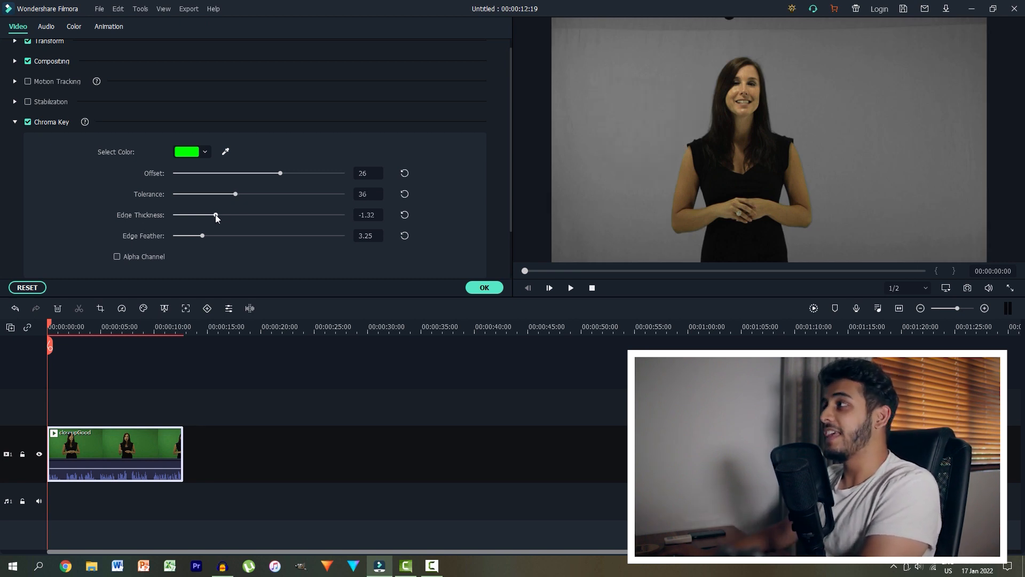
pyautogui.moveTo(215, 214); pyautogui.dragTo(222, 215)
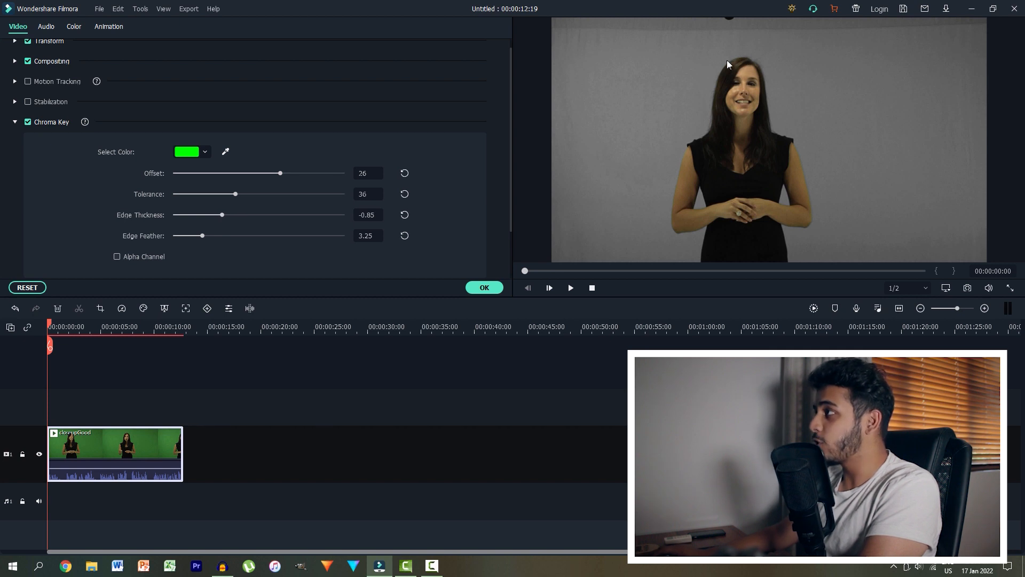
pyautogui.moveTo(399, 169)
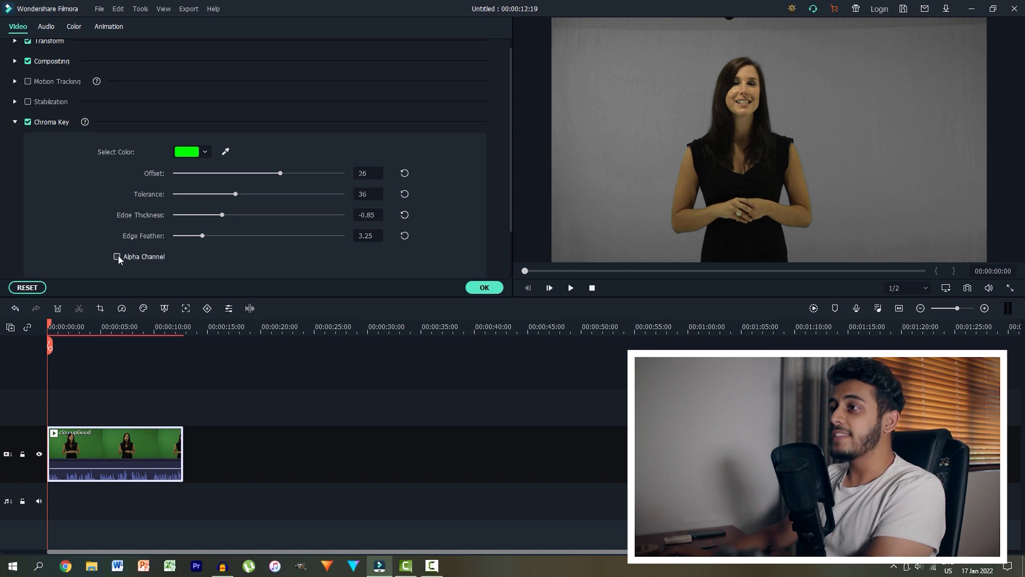
# - Turn on the alpha matte preview and sweep the key offset and tolerance sliders
pyautogui.click(117, 257)
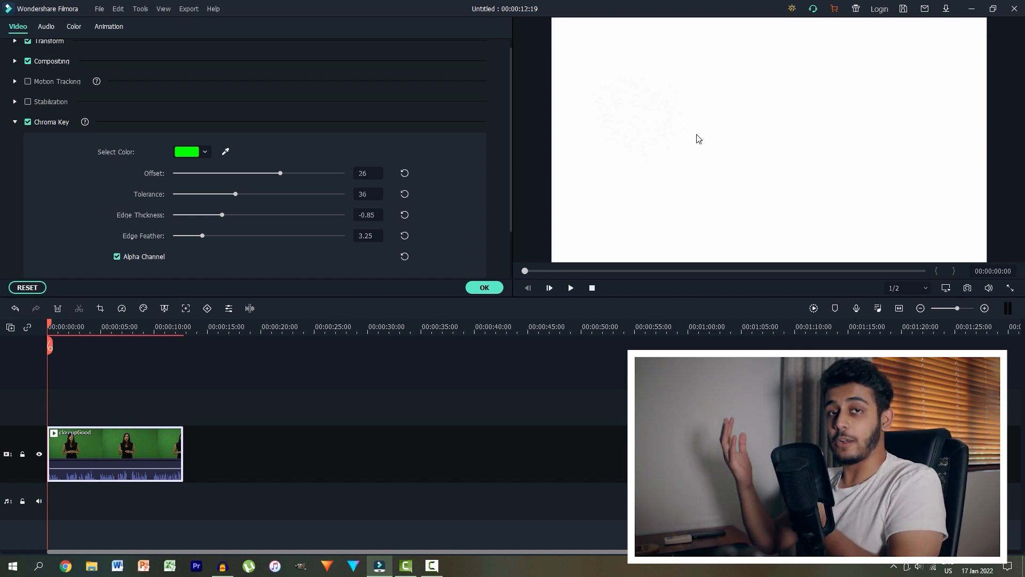
pyautogui.moveTo(280, 173); pyautogui.dragTo(277, 173)
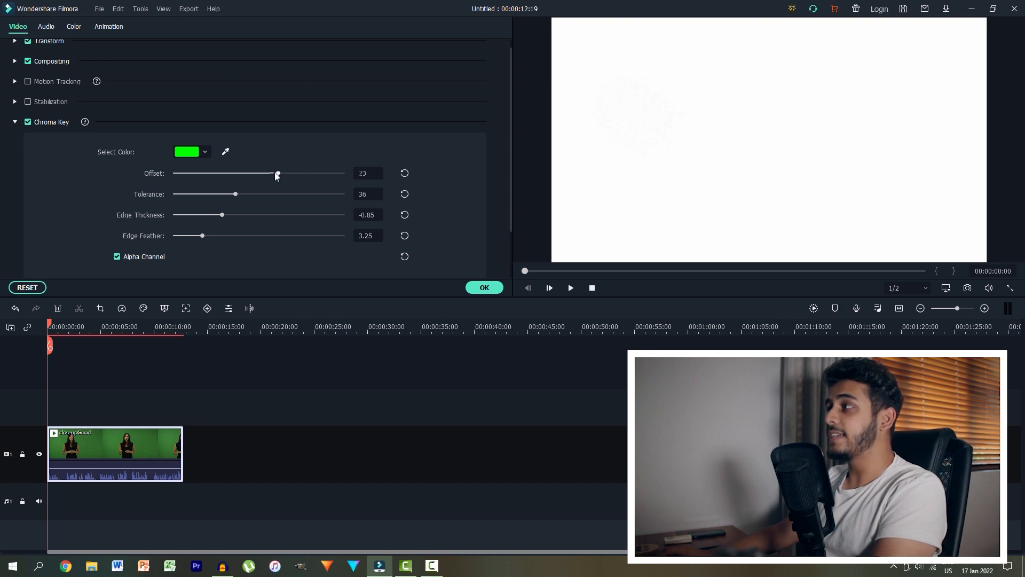
pyautogui.moveTo(276, 173); pyautogui.dragTo(340, 173)
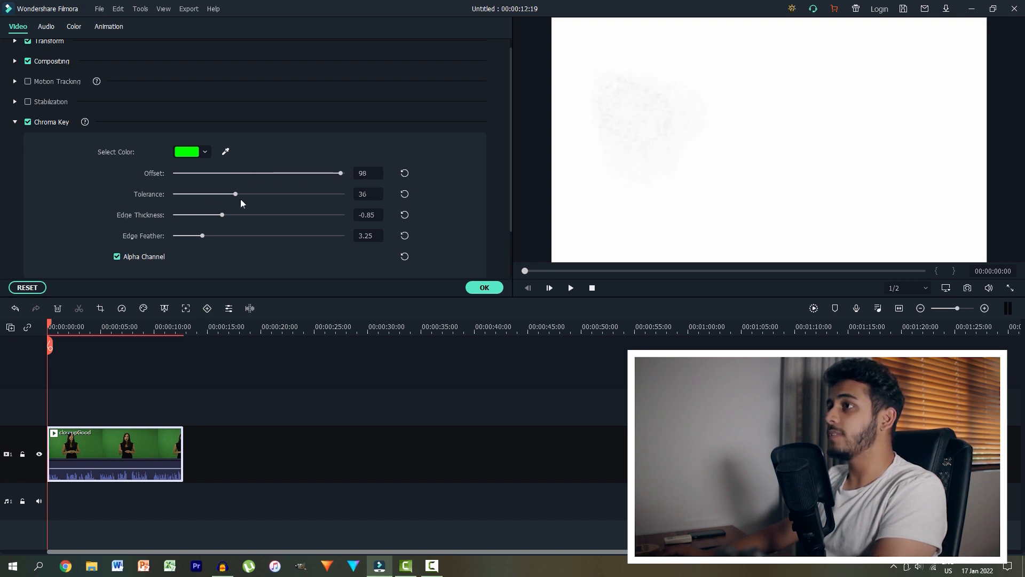
pyautogui.moveTo(235, 193); pyautogui.dragTo(293, 193)
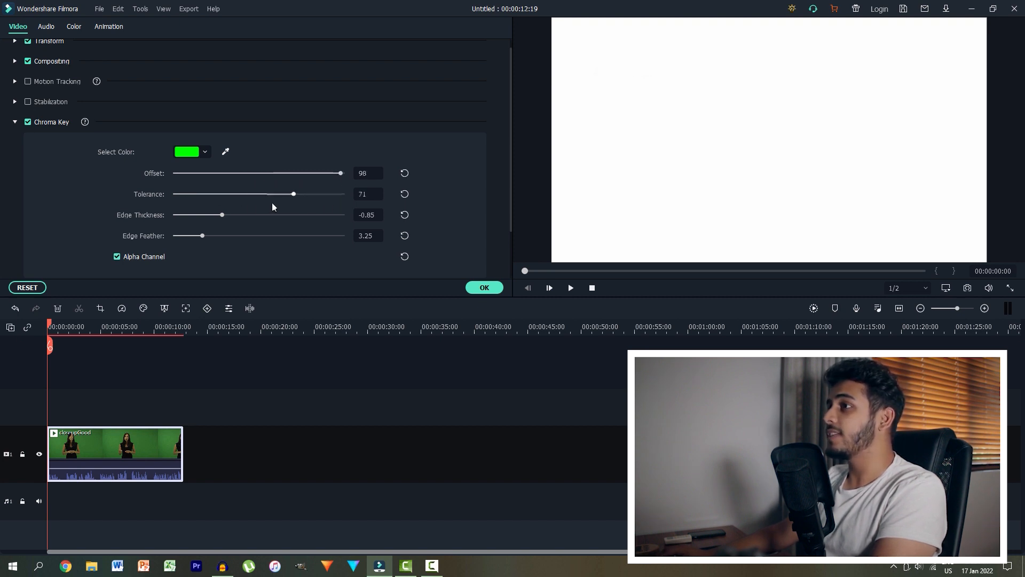
pyautogui.moveTo(293, 194); pyautogui.dragTo(247, 195)
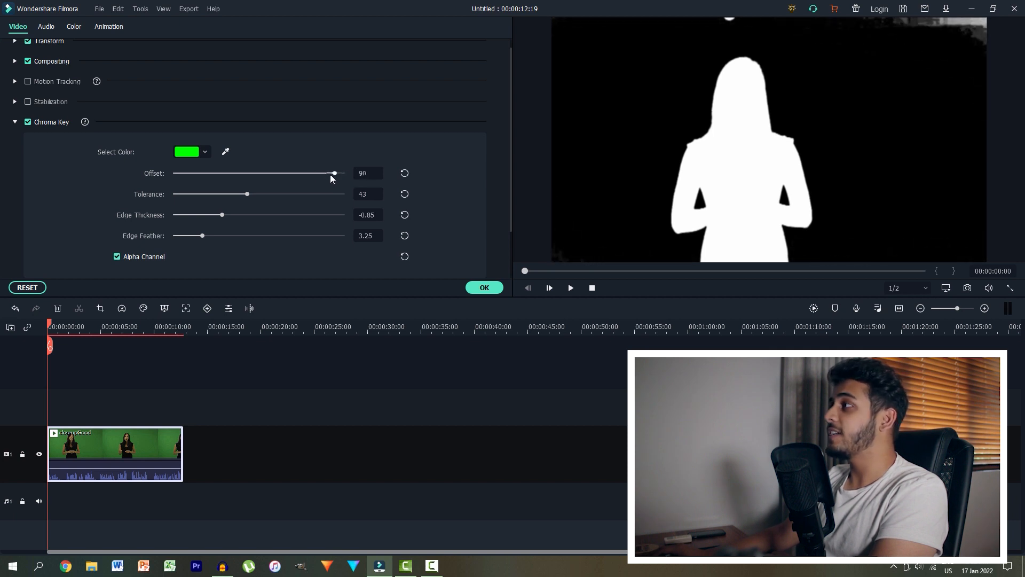
# - Settle the key offset at 80 and tolerance at 52 for a solid black matte
pyautogui.moveTo(333, 173); pyautogui.dragTo(321, 173)
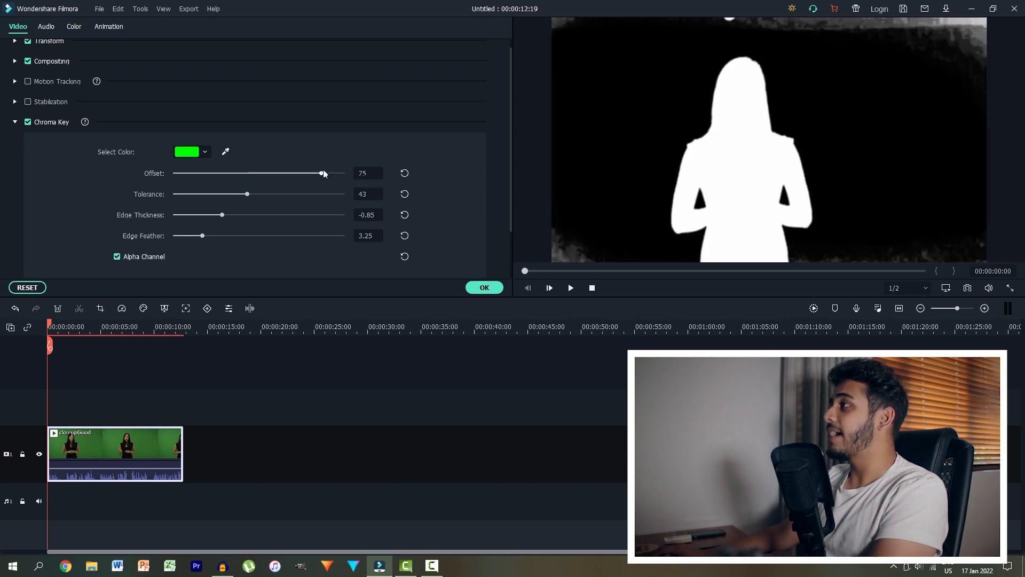
pyautogui.moveTo(321, 173); pyautogui.dragTo(311, 173)
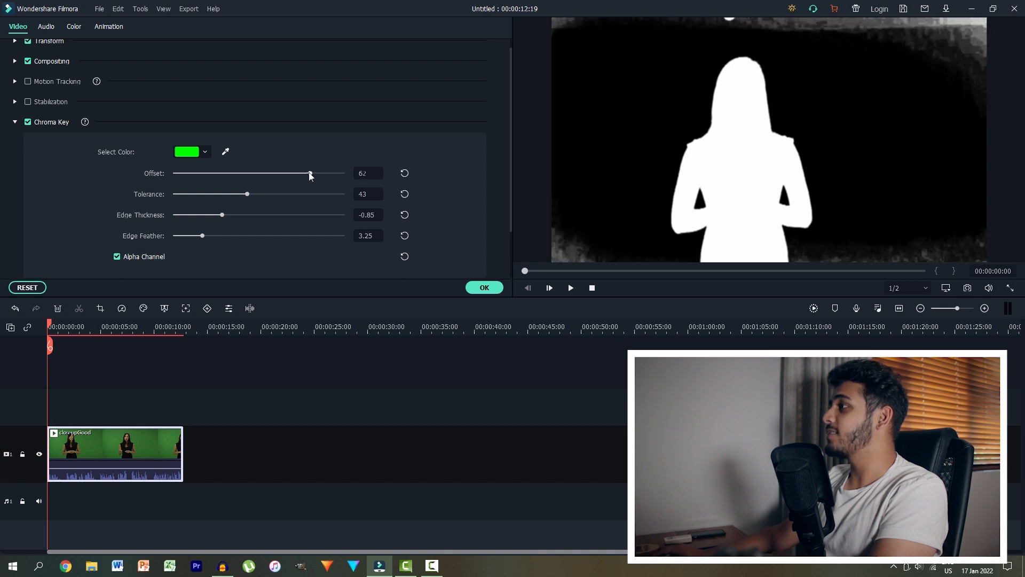
pyautogui.moveTo(310, 173); pyautogui.dragTo(325, 173)
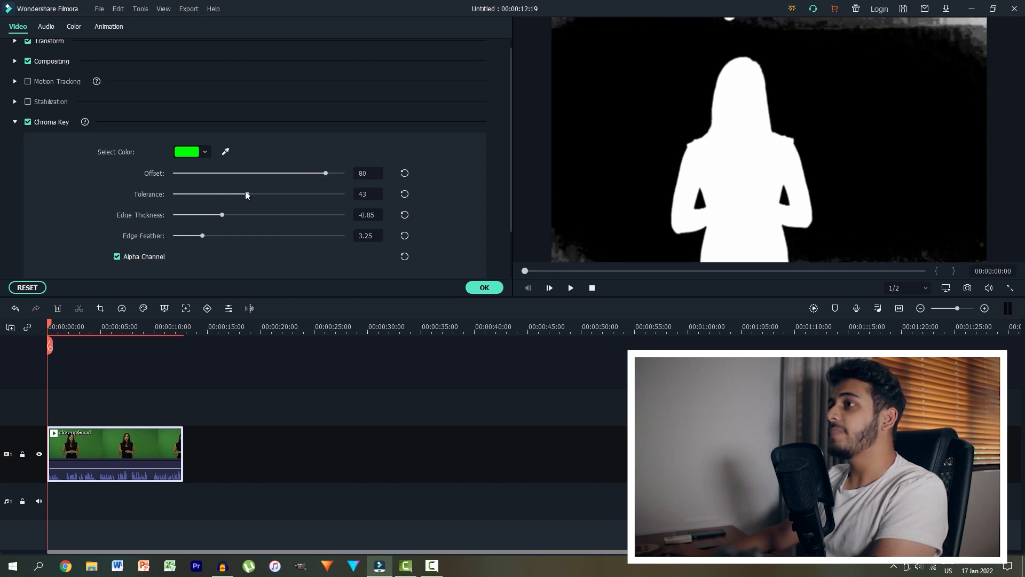
pyautogui.moveTo(248, 194); pyautogui.dragTo(244, 195)
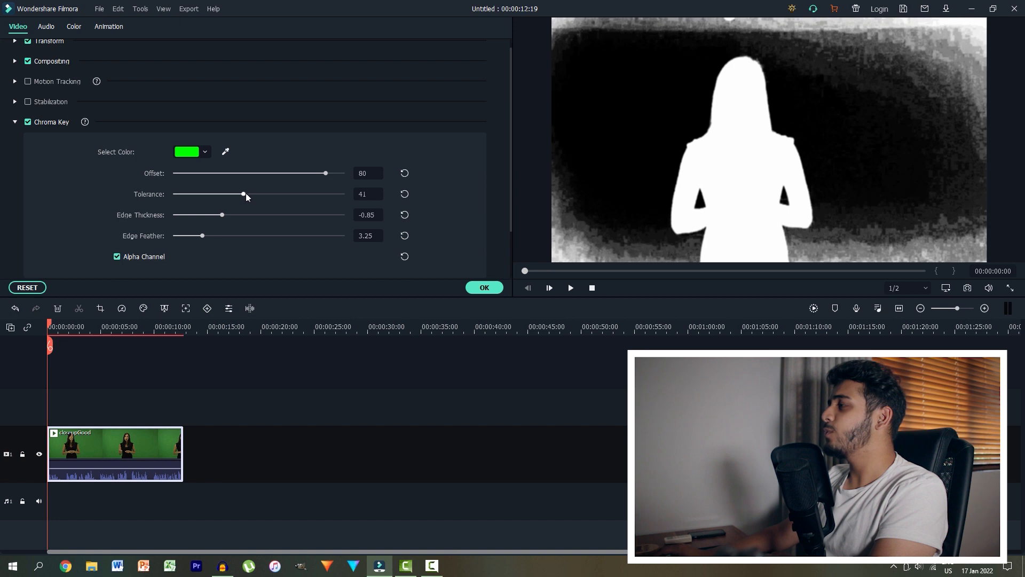
pyautogui.moveTo(244, 194); pyautogui.dragTo(259, 194)
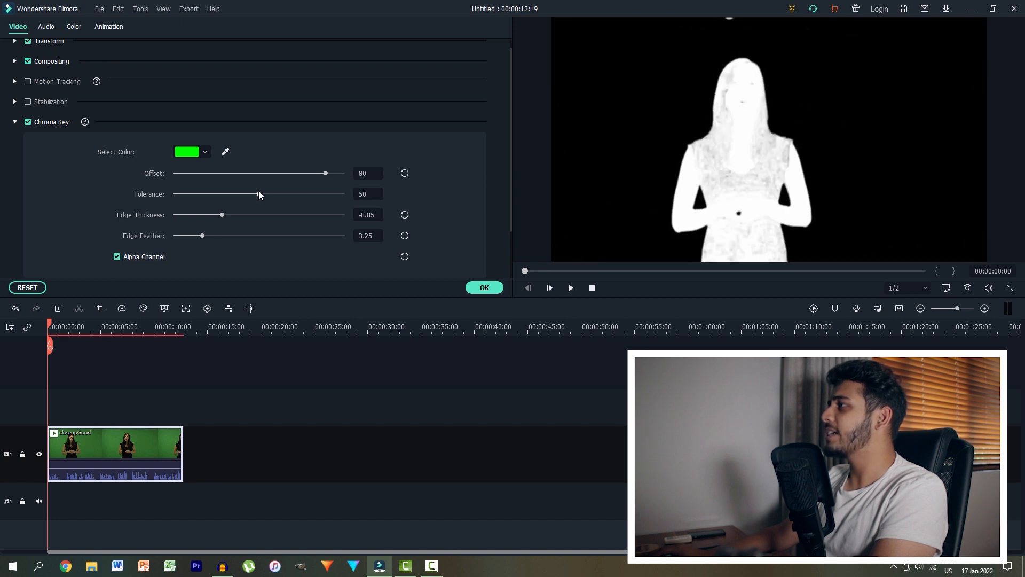
pyautogui.moveTo(257, 194); pyautogui.dragTo(263, 194)
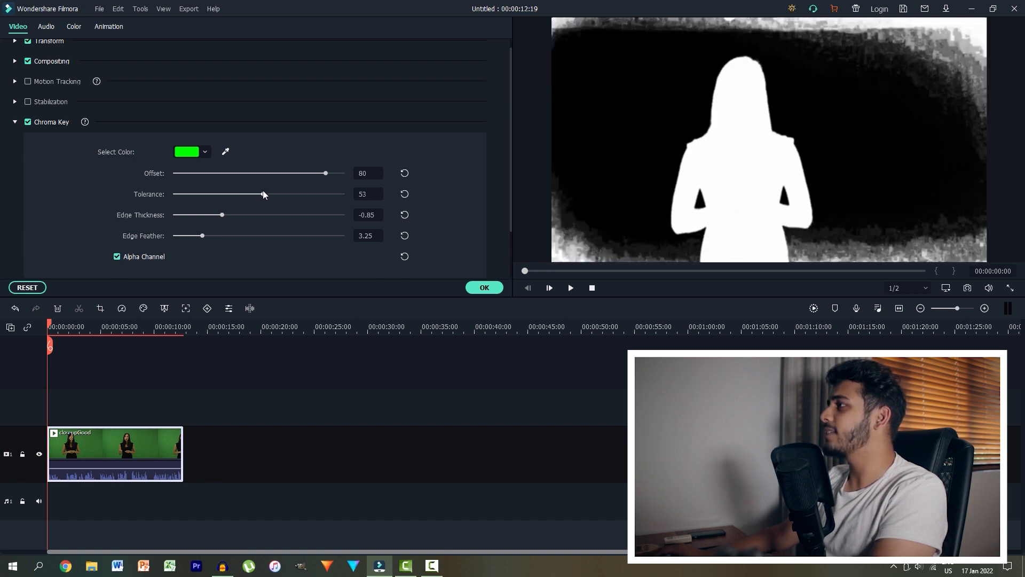
pyautogui.moveTo(263, 195); pyautogui.dragTo(261, 194)
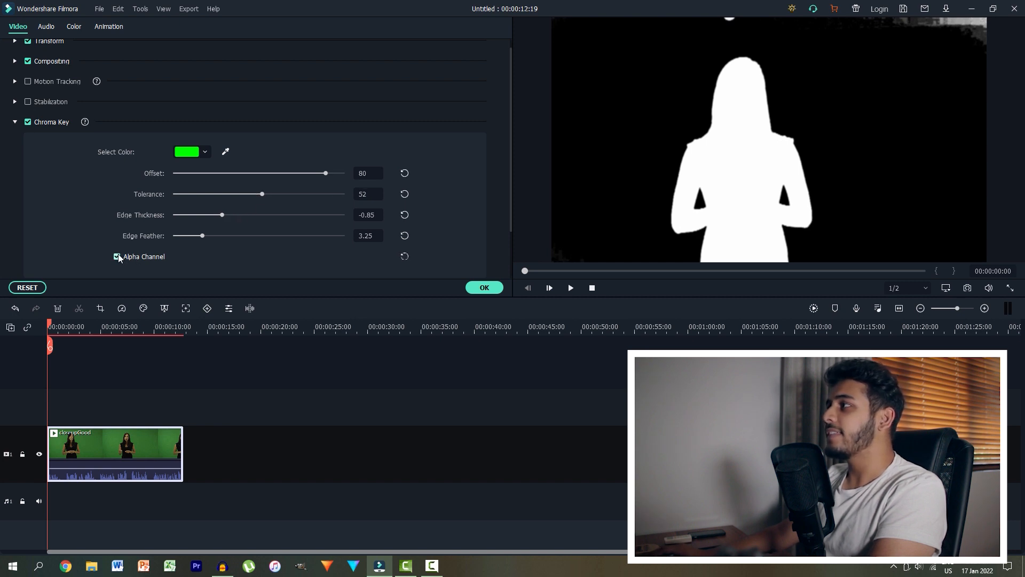
# - Turn off the alpha matte preview and set edge thickness to -3.60
pyautogui.click(117, 257)
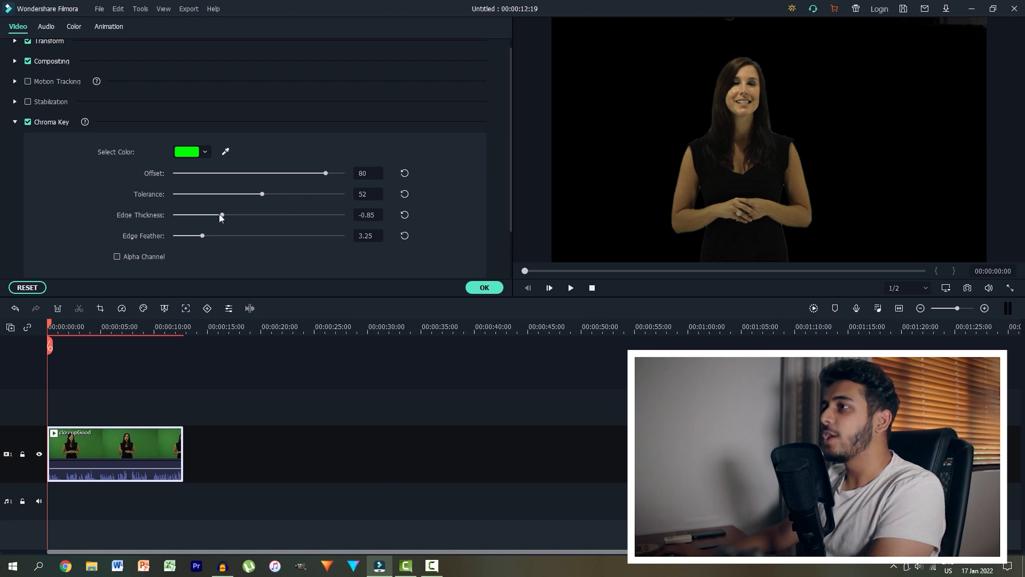
pyautogui.moveTo(221, 215); pyautogui.dragTo(174, 215)
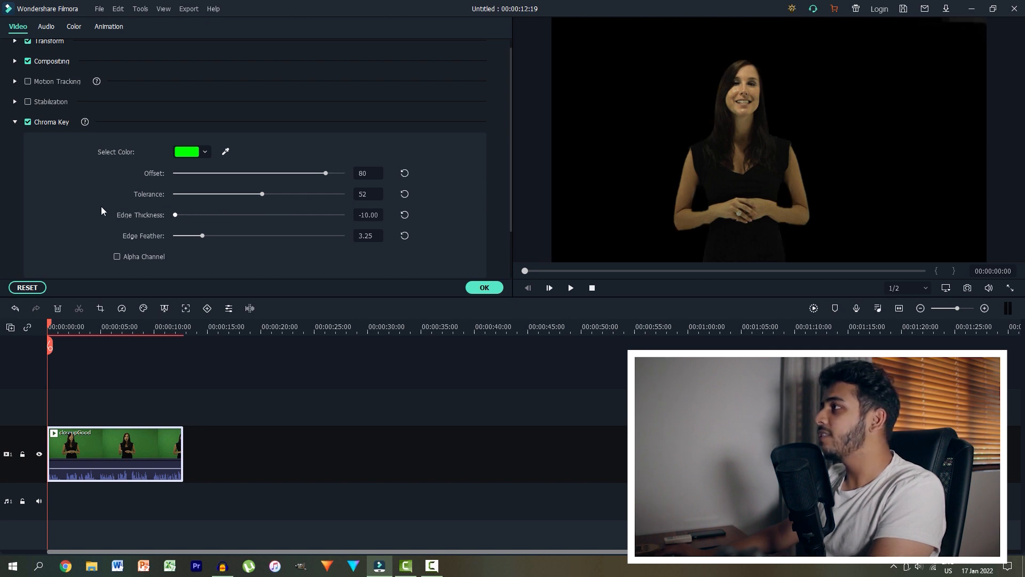
pyautogui.moveTo(174, 215); pyautogui.dragTo(342, 215)
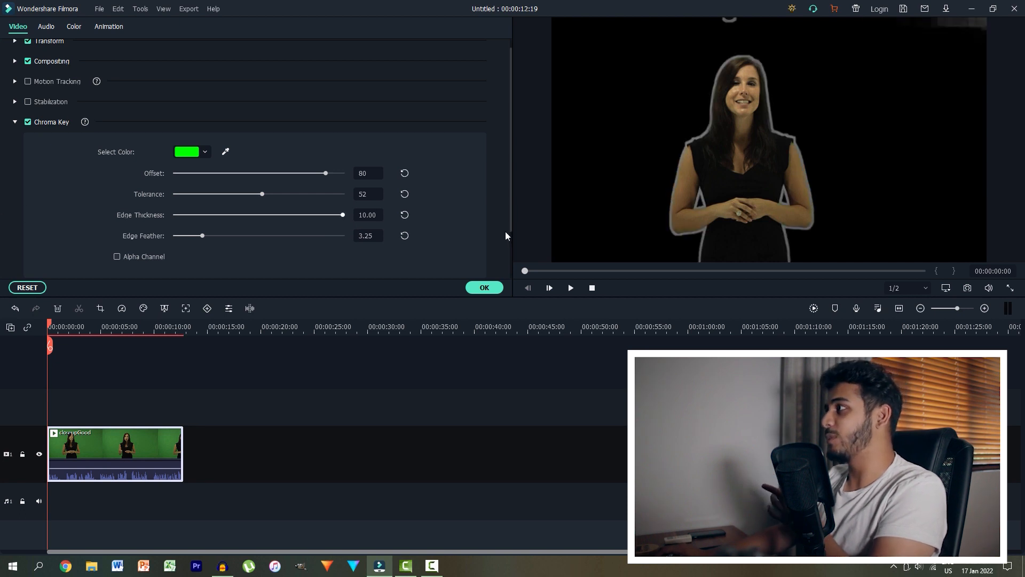
pyautogui.moveTo(342, 214); pyautogui.dragTo(230, 215)
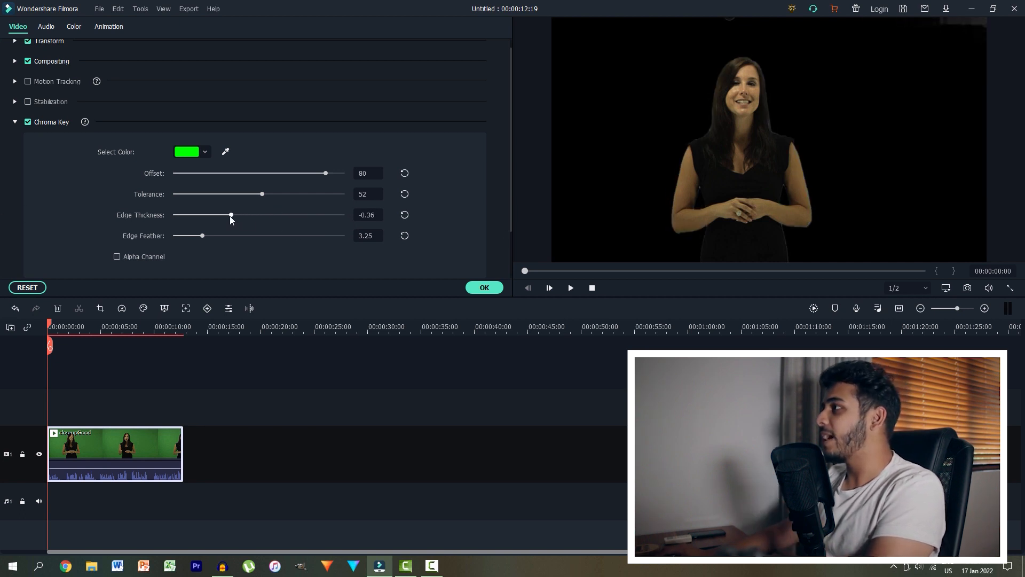
pyautogui.moveTo(229, 215); pyautogui.dragTo(238, 215)
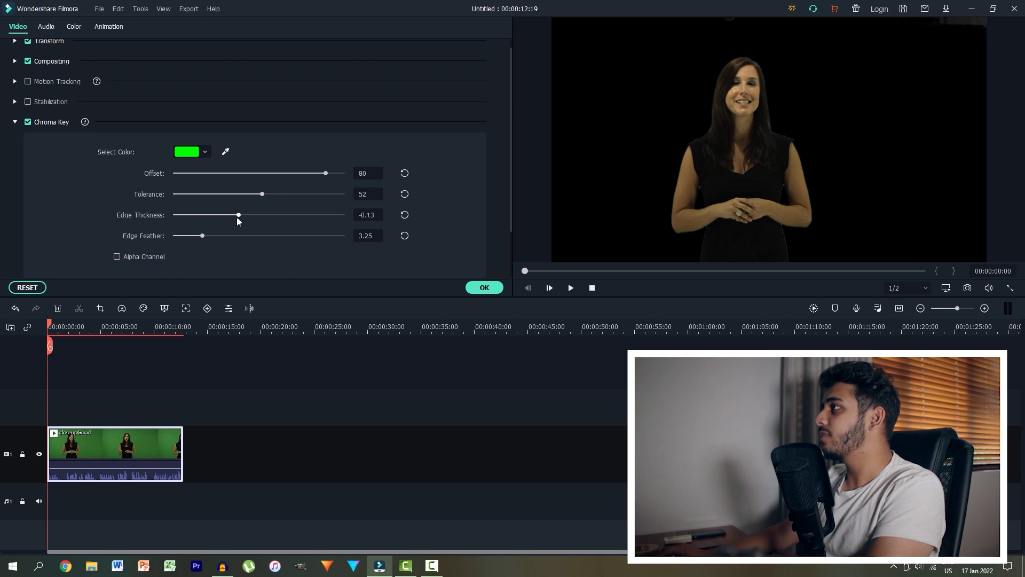
pyautogui.moveTo(238, 214); pyautogui.dragTo(194, 214)
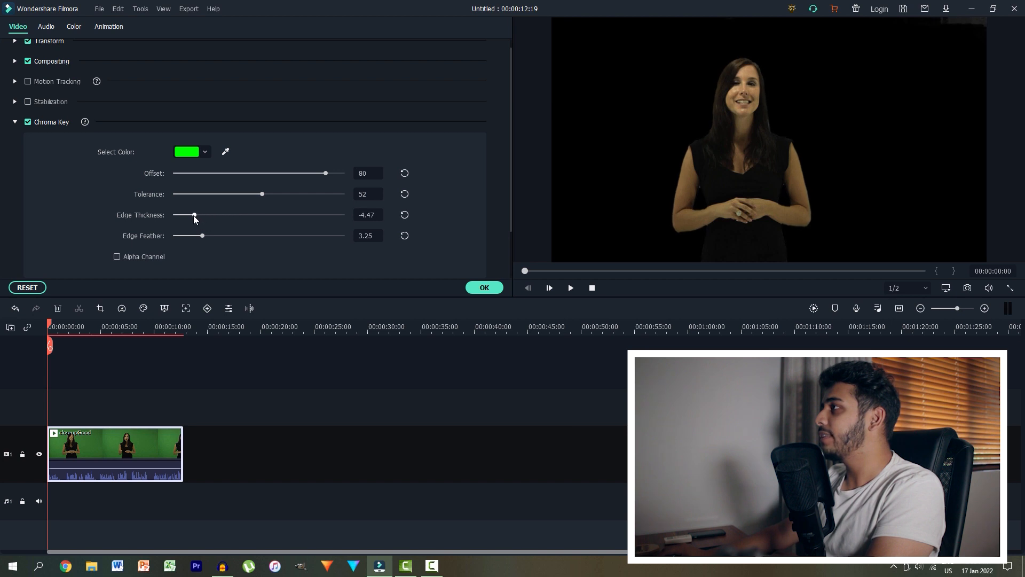
pyautogui.moveTo(194, 215); pyautogui.dragTo(199, 214)
pyautogui.write('3.6')
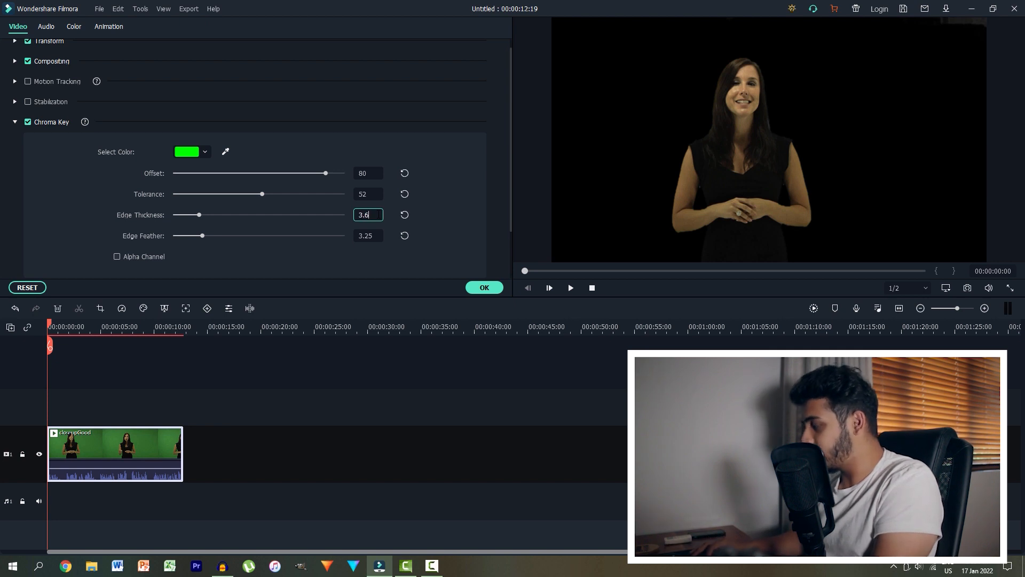
pyautogui.moveTo(189, 214); pyautogui.dragTo(318, 215)
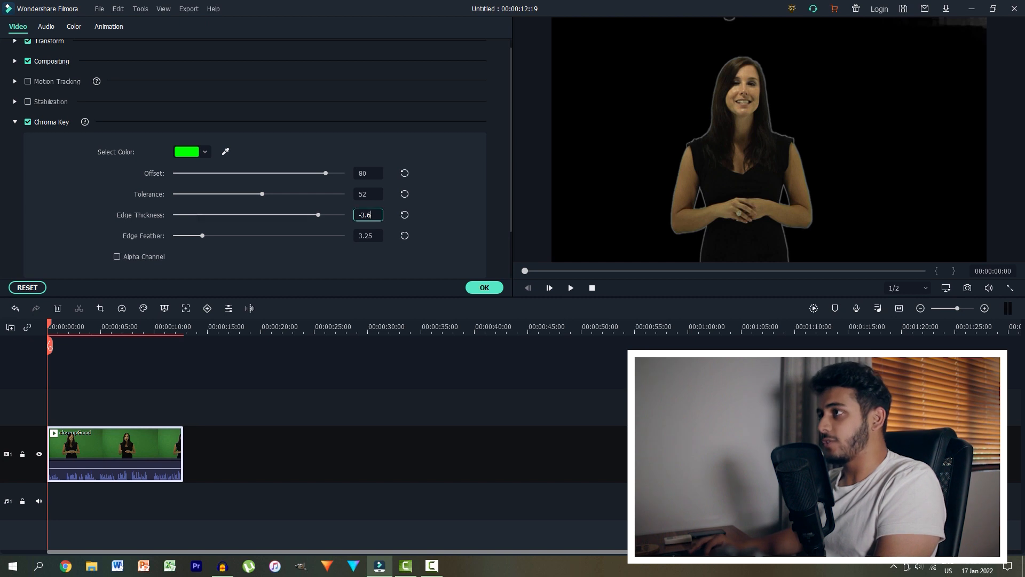
# - Set the presenter's edge feather to 2.36
pyautogui.moveTo(203, 236); pyautogui.dragTo(210, 235)
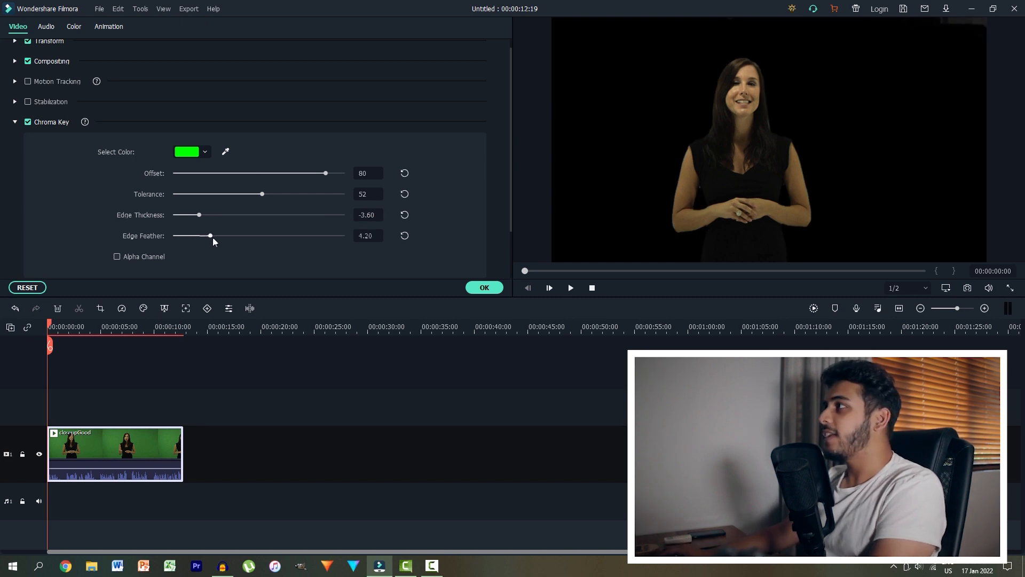
pyautogui.moveTo(210, 236); pyautogui.dragTo(174, 236)
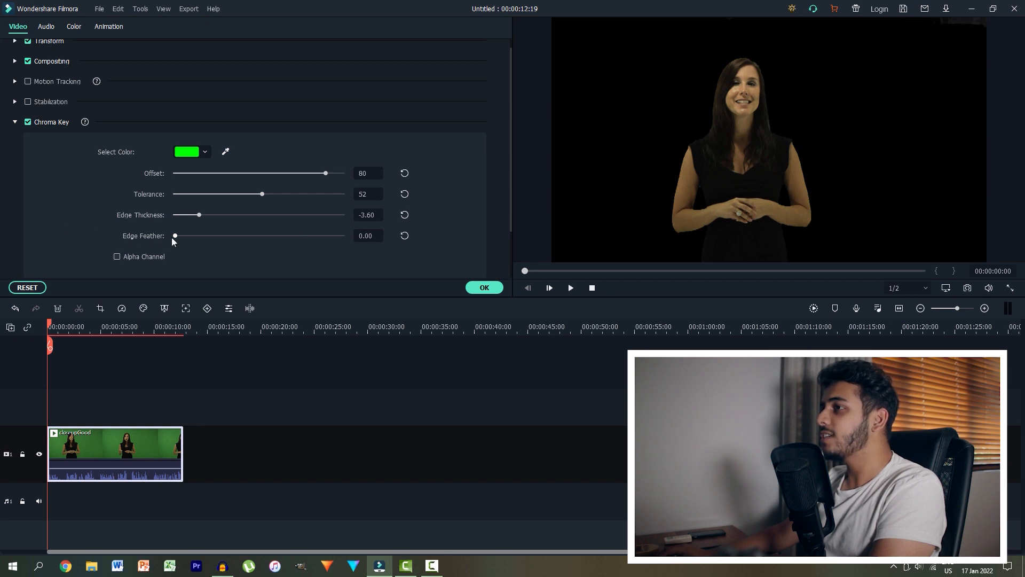
pyautogui.moveTo(174, 236); pyautogui.dragTo(212, 236)
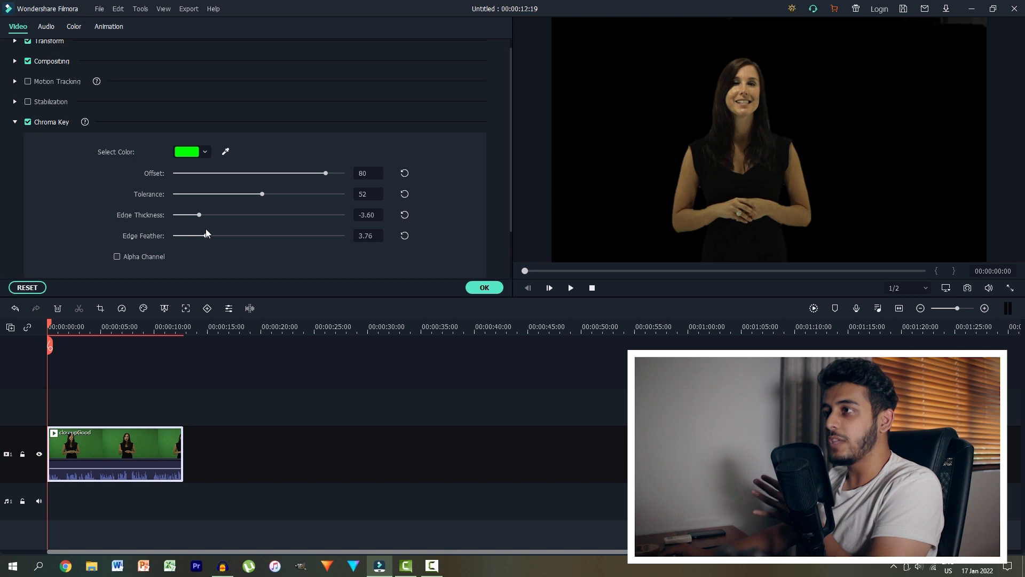
pyautogui.moveTo(210, 235); pyautogui.dragTo(201, 236)
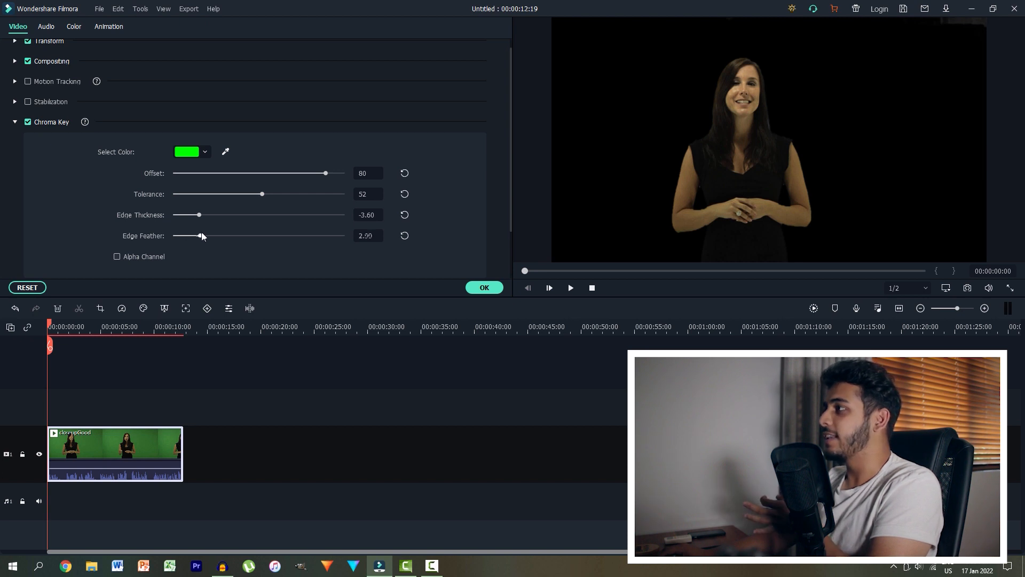
pyautogui.moveTo(202, 235); pyautogui.dragTo(193, 236)
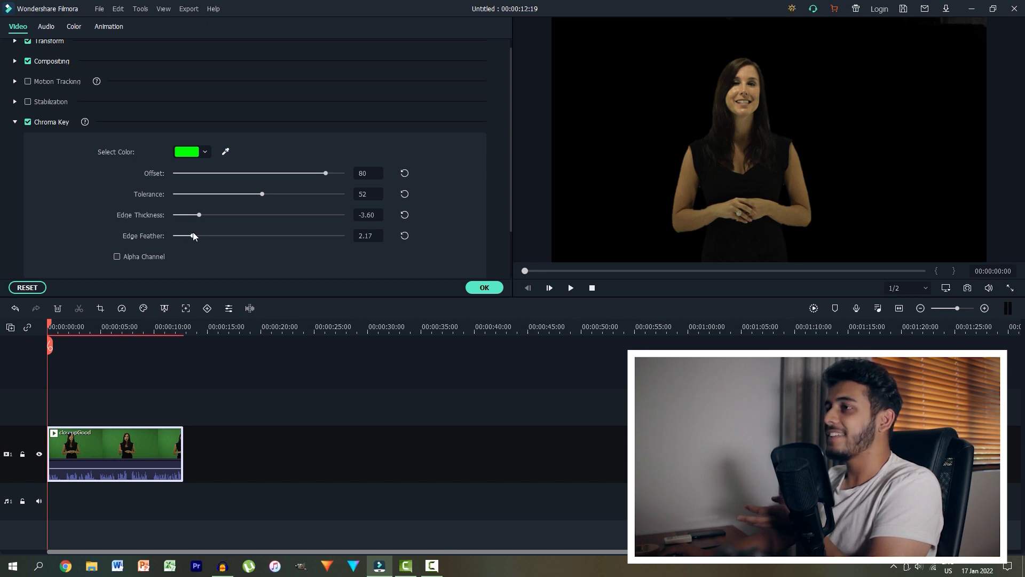
pyautogui.moveTo(188, 236); pyautogui.dragTo(194, 236)
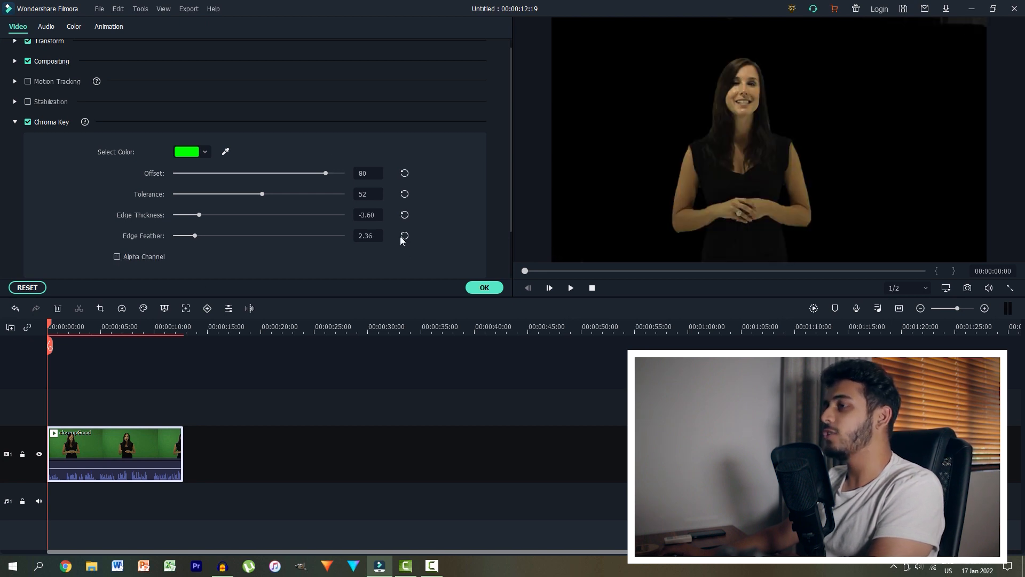
pyautogui.click(483, 291)
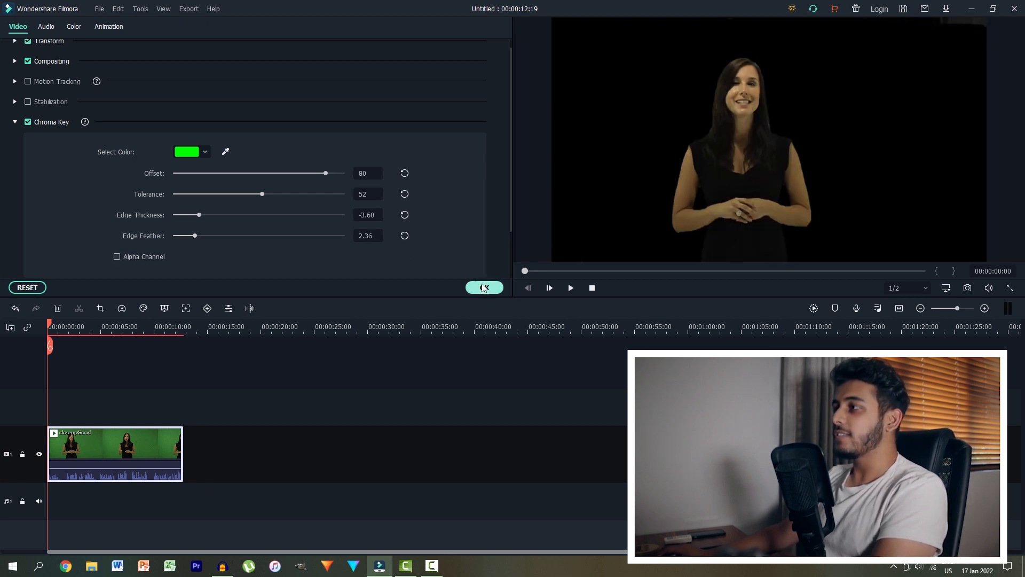
# - Apply the key, move Background 2 to 00:00 beneath the presenter, and preview the composite
pyautogui.click(483, 287)
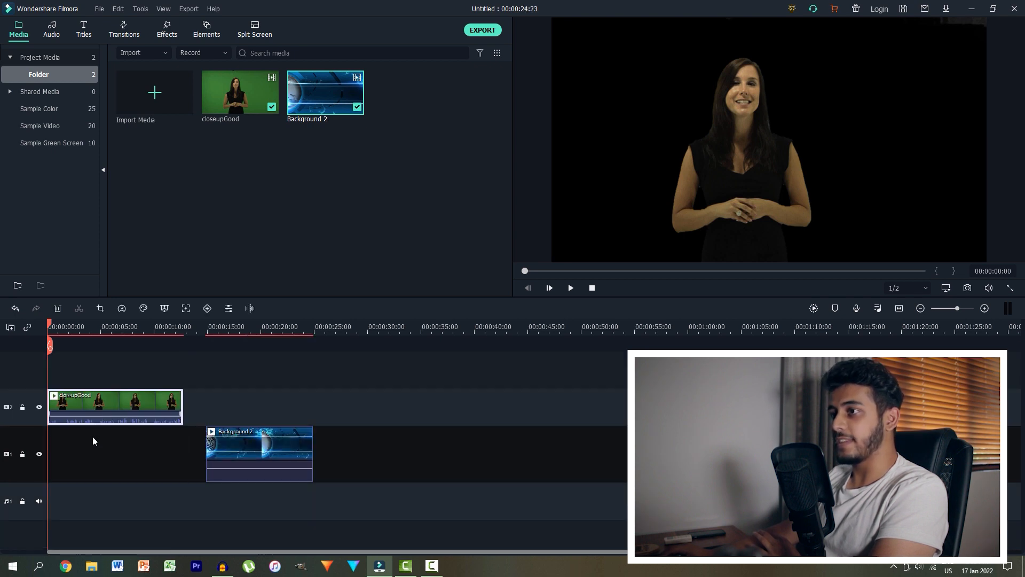
pyautogui.moveTo(259, 454); pyautogui.dragTo(99, 454)
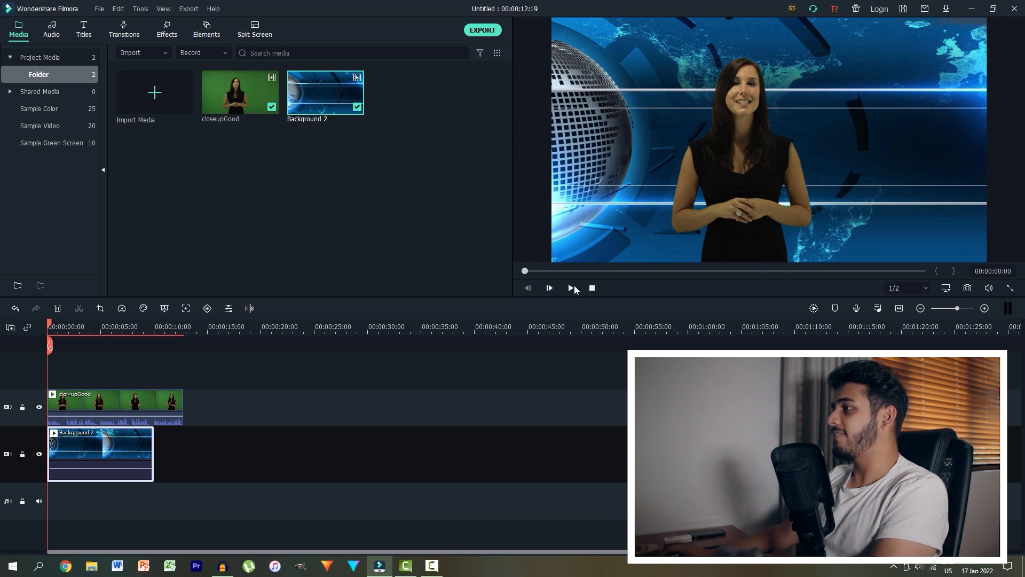
pyautogui.click(548, 288)
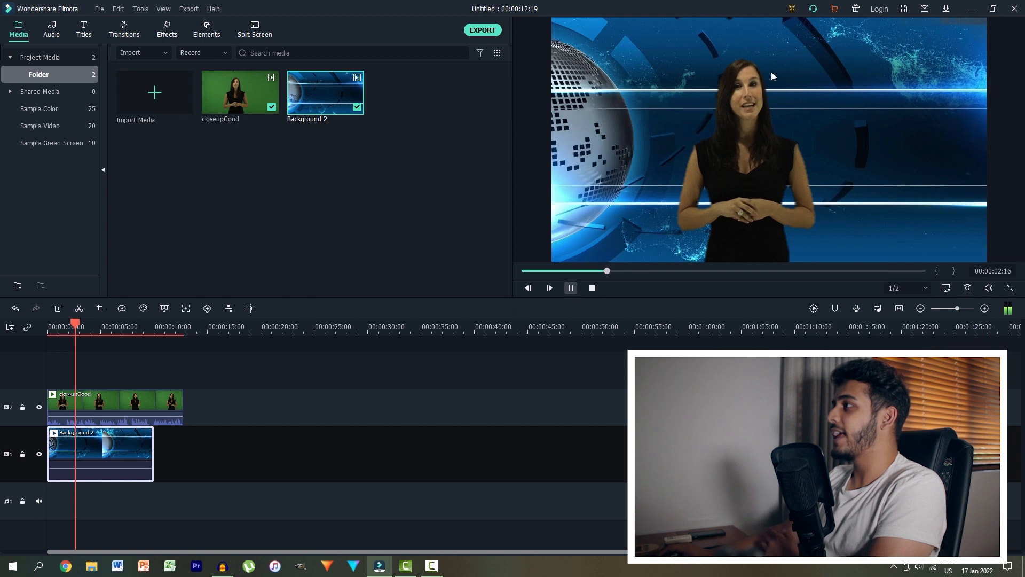
pyautogui.click(570, 288)
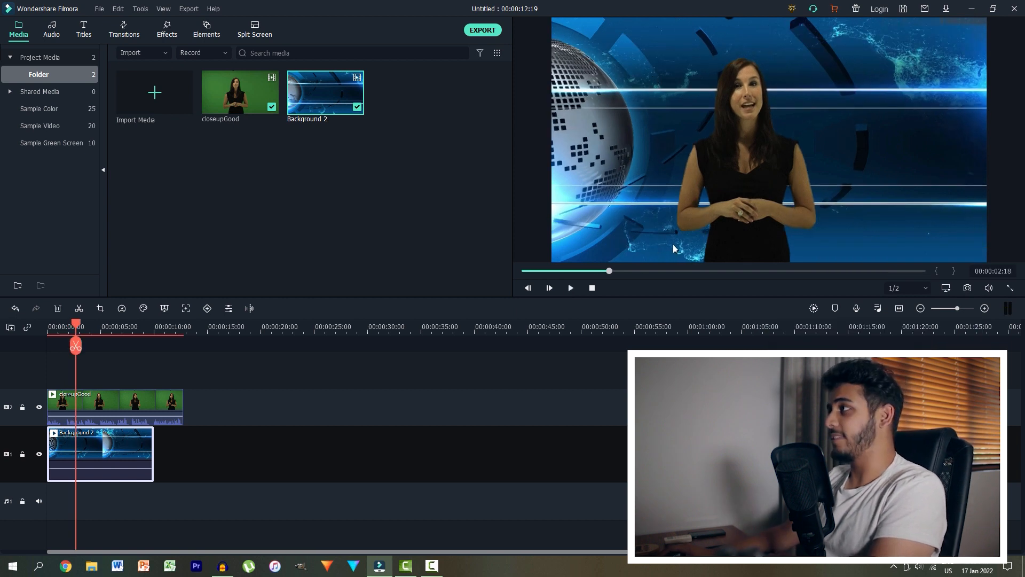
pyautogui.moveTo(736, 90)
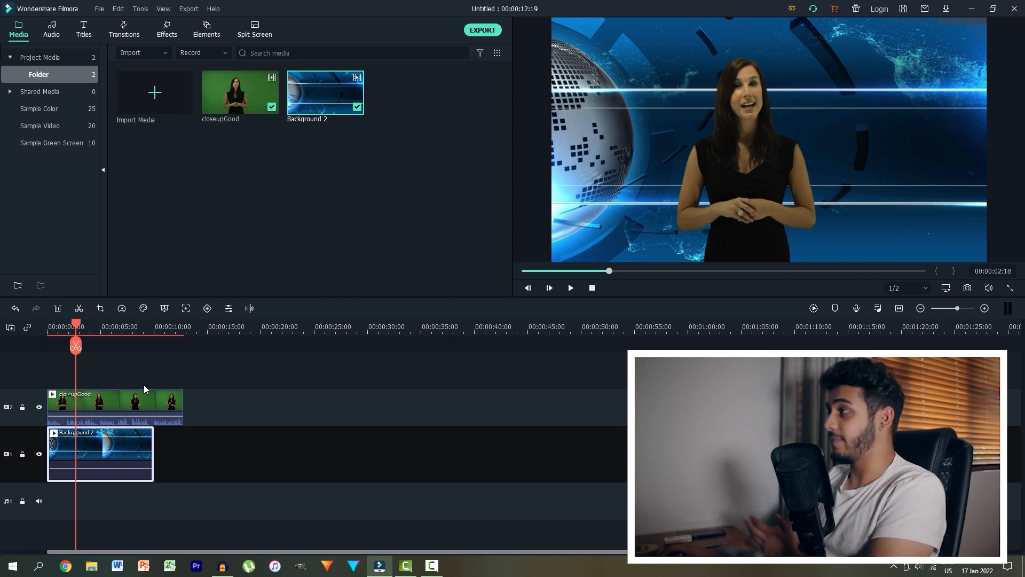
pyautogui.click(114, 402)
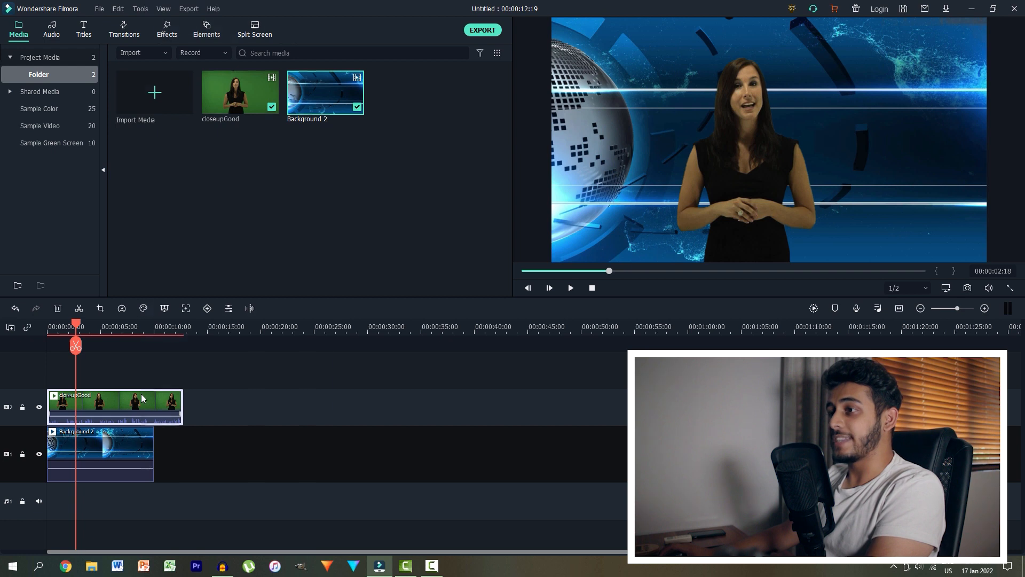
# - Tighten the presenter clip's frame with Crop and Zoom, then bring up the Effects library
pyautogui.rightClick(114, 405)
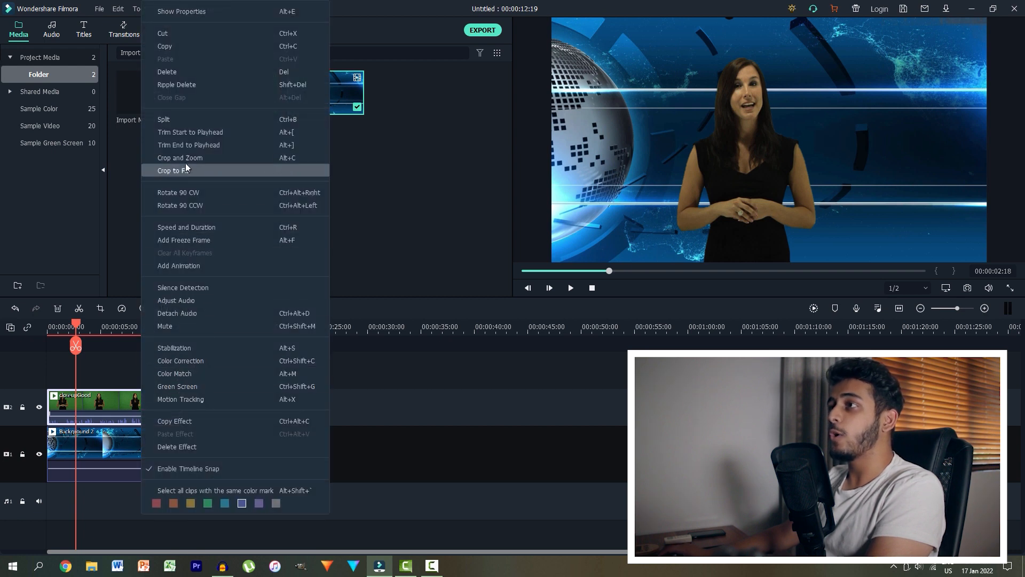
pyautogui.click(180, 158)
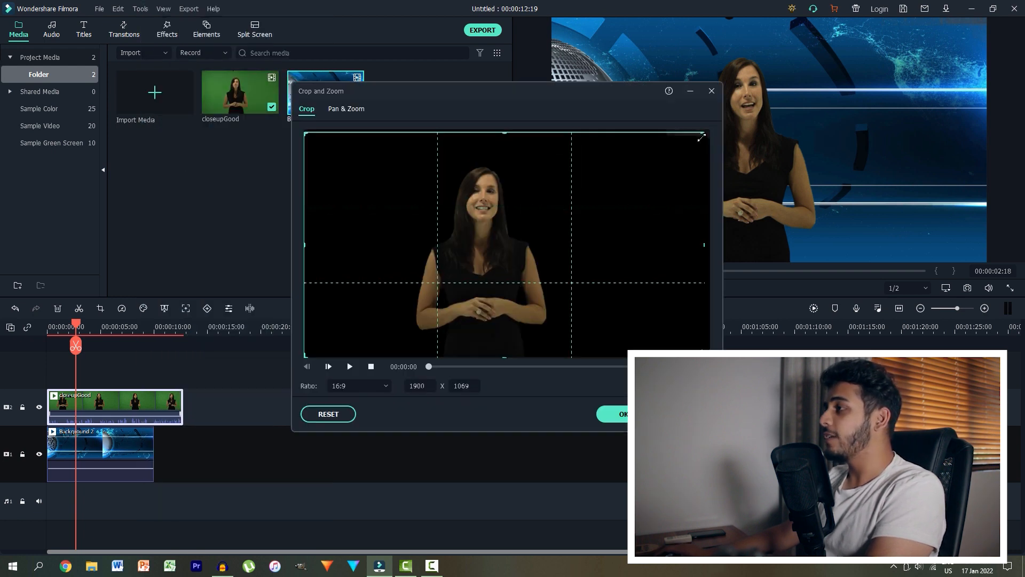
pyautogui.moveTo(701, 138); pyautogui.dragTo(670, 158)
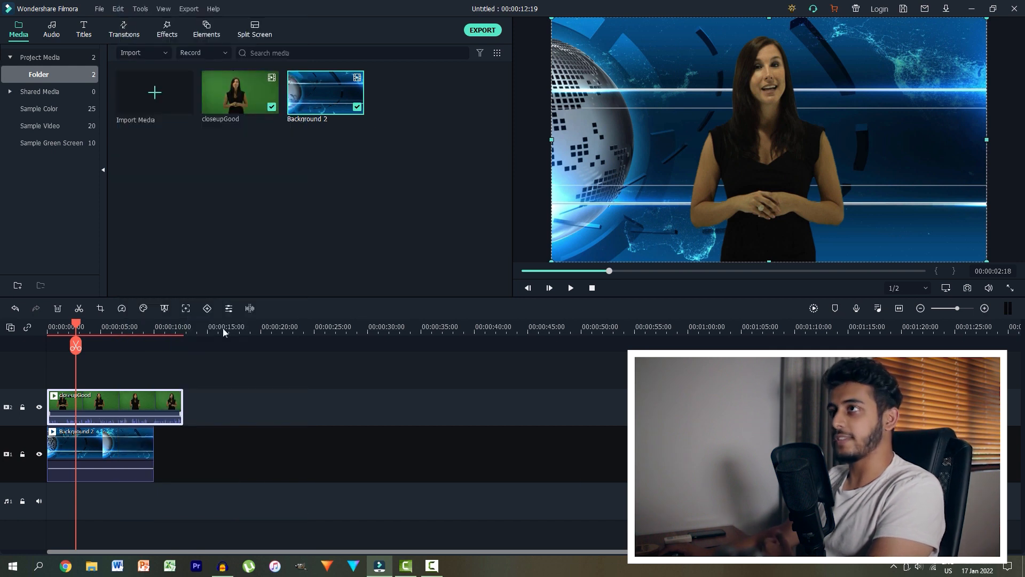
pyautogui.click(167, 29)
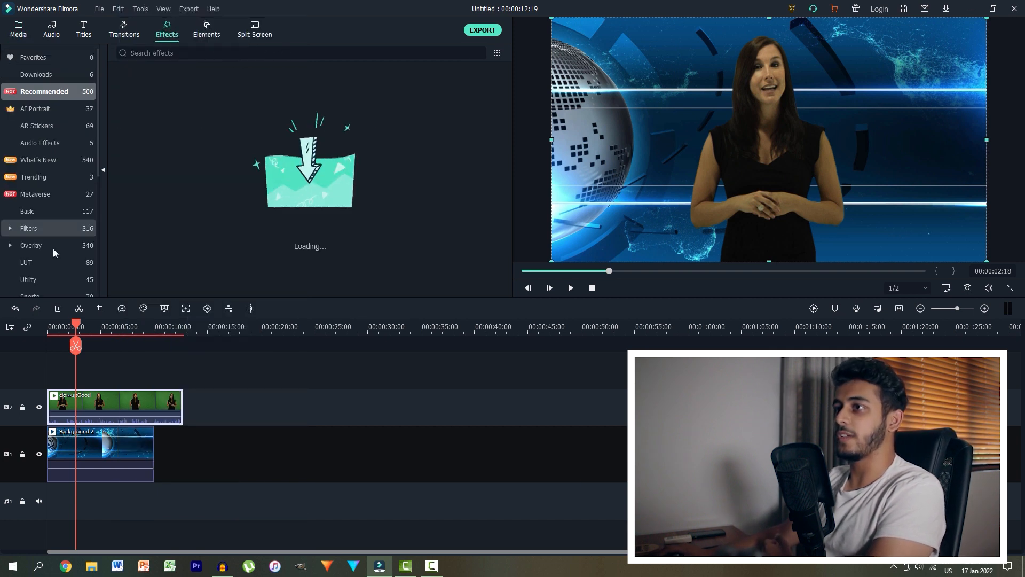